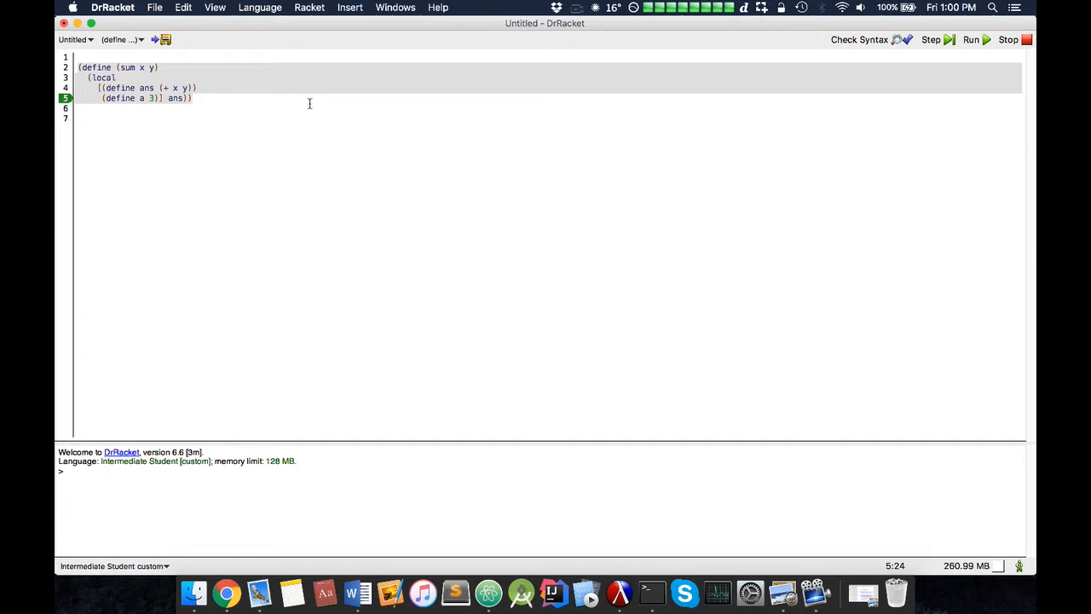
mouse_move(510, 259)
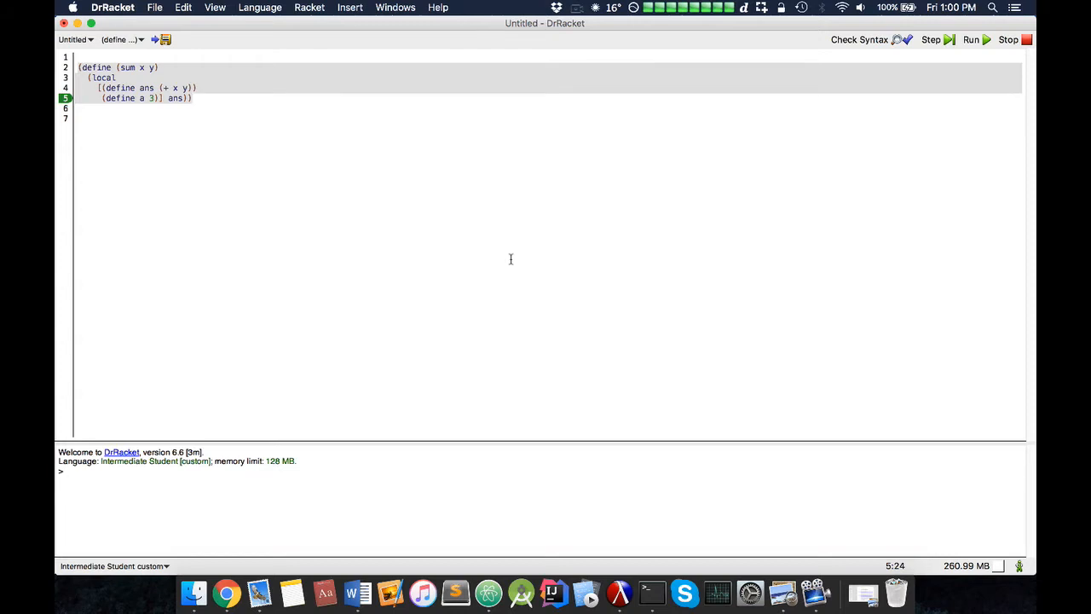
Evaluate (sum 2 3) at the interactions prompt, getting 5.
click(119, 76)
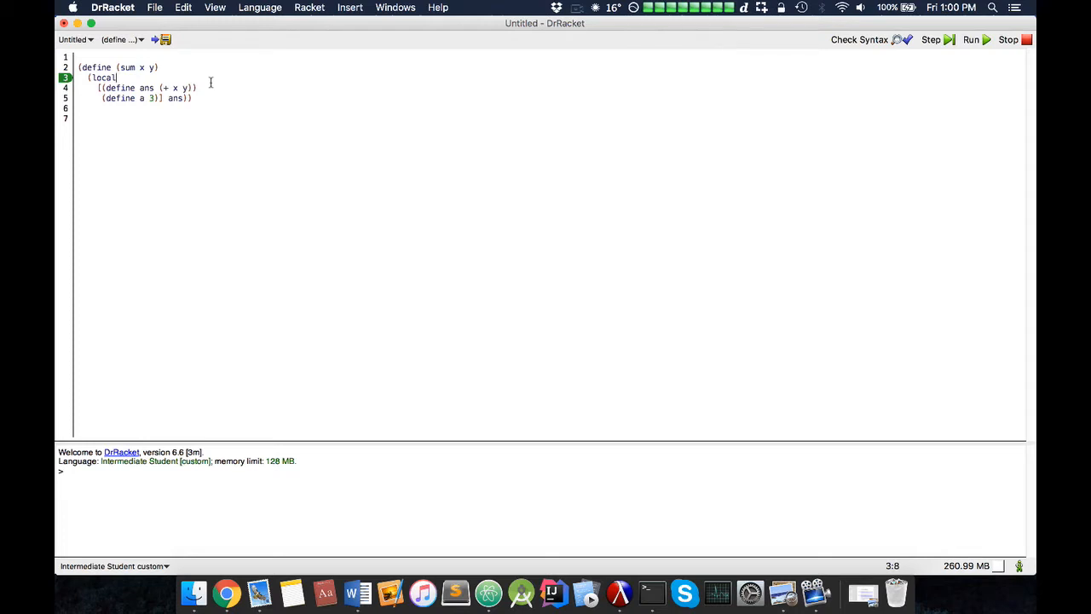
mouse_move(263, 96)
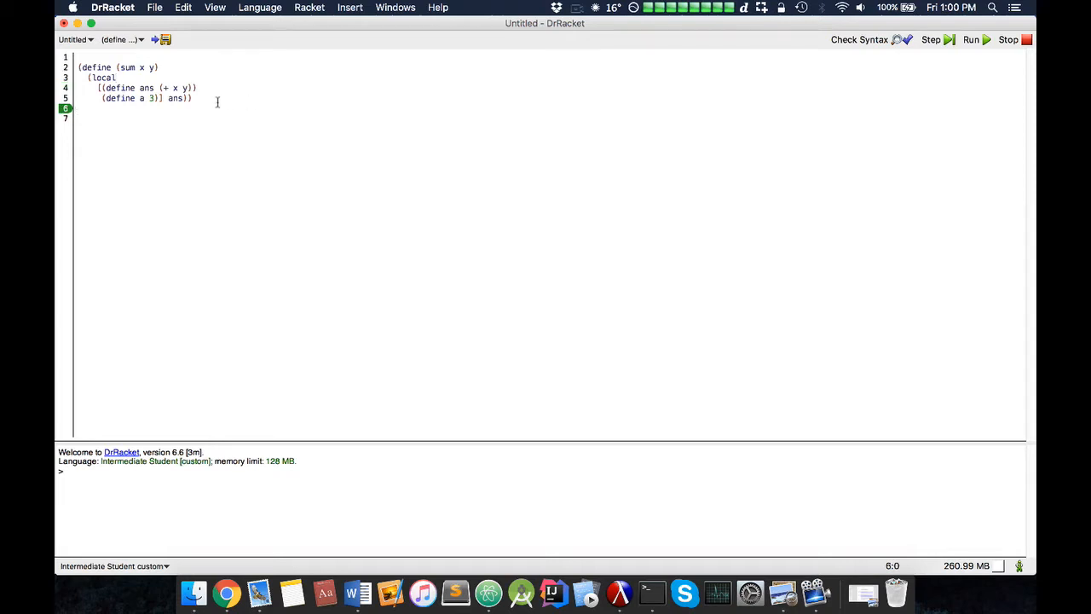
click(217, 77)
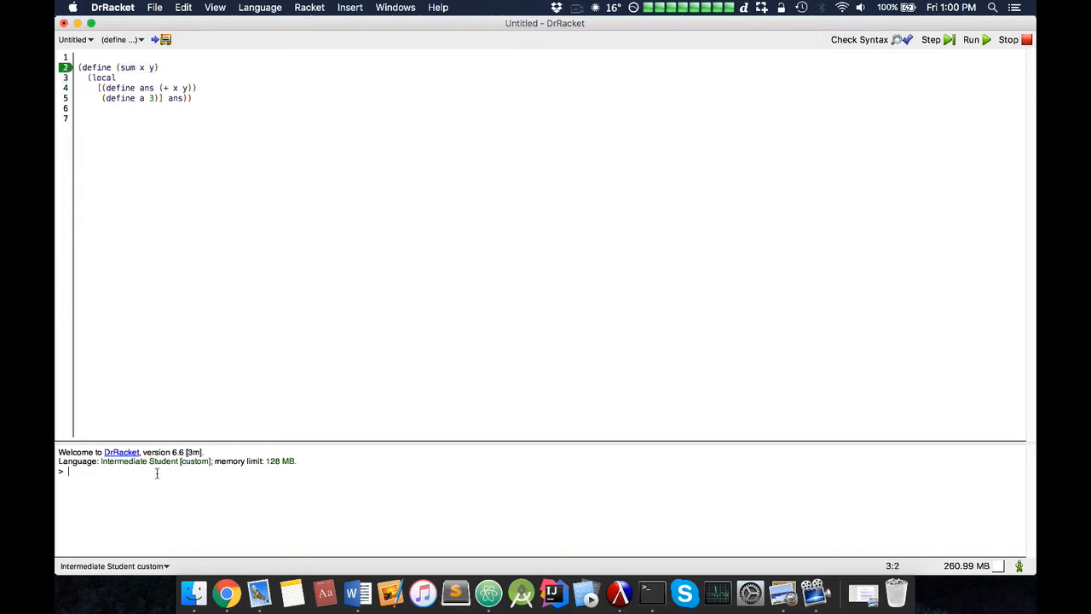
text((sum 2 3)
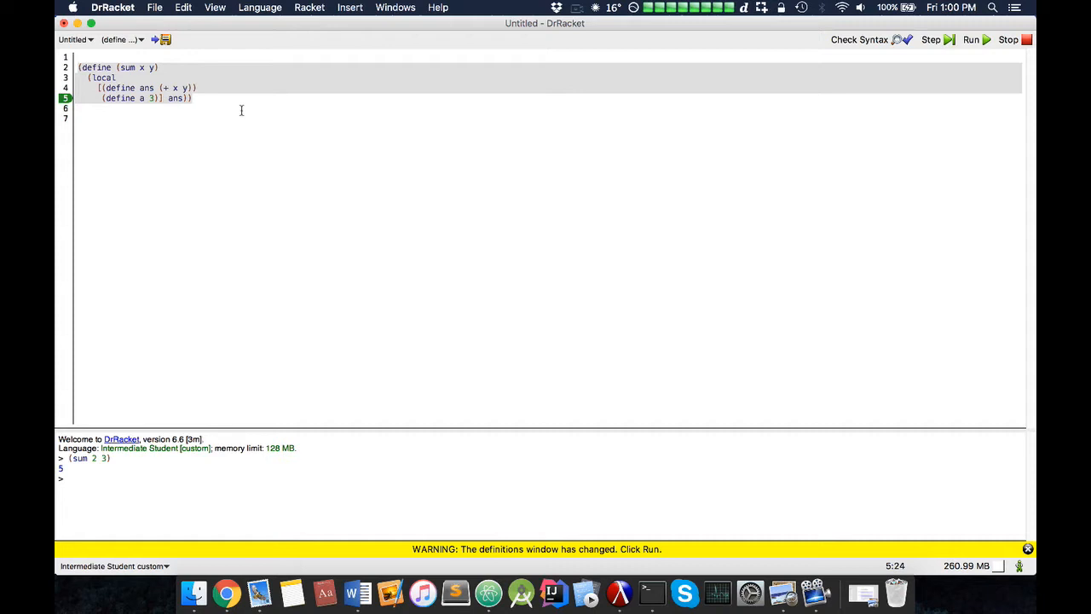
Select the (define a 3) and (+ x y) subexpressions, then move below the sum definition.
double_click(103, 78)
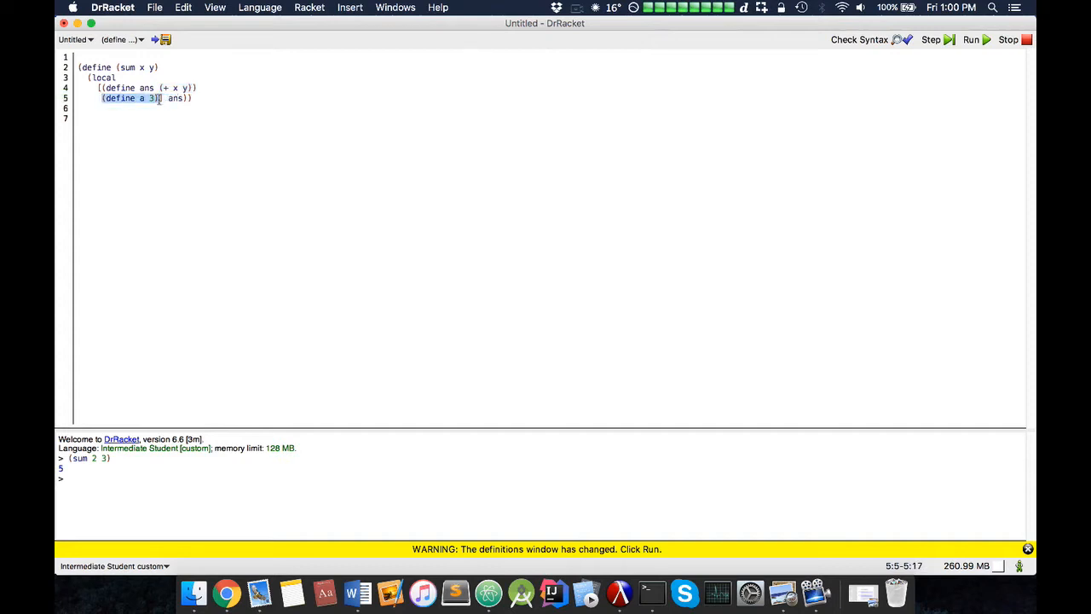
double_click(174, 98)
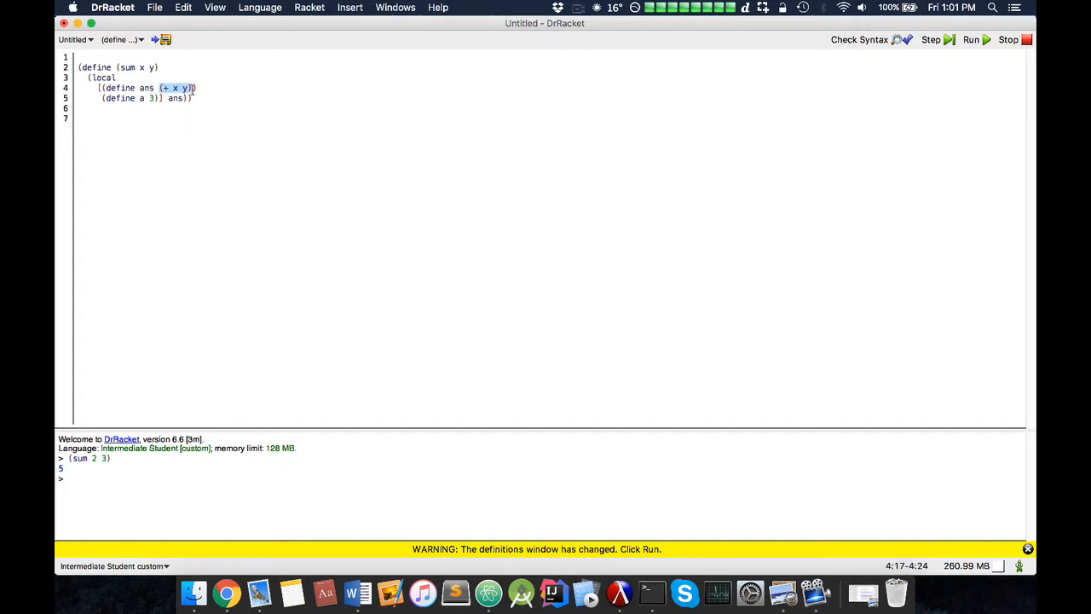
click(196, 88)
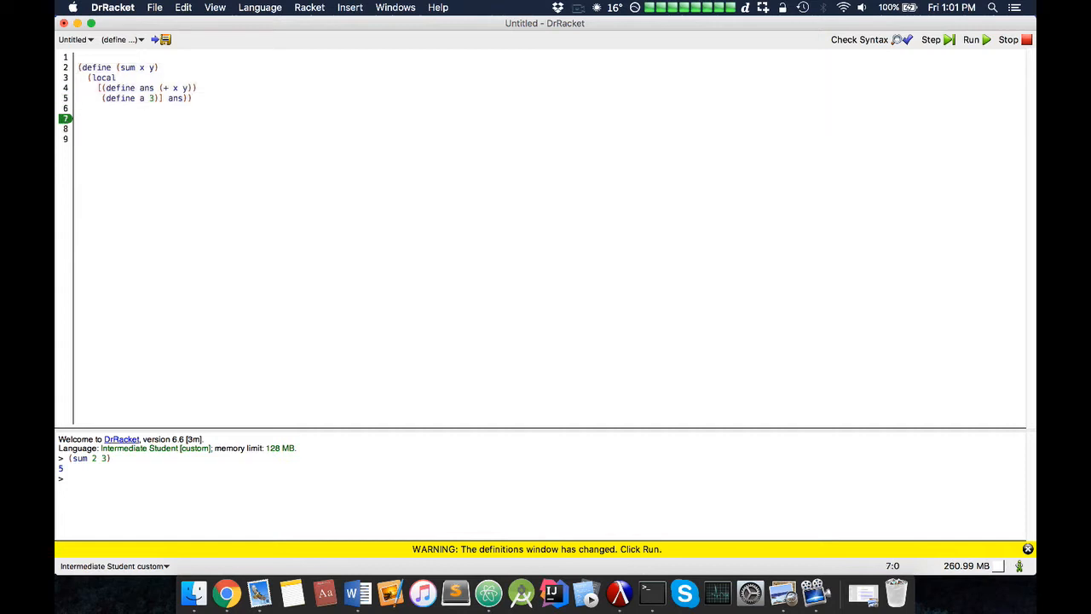
Write max-val's header and a cond clause returning (first lon) for one-item lists.
text((define (max-val lon)
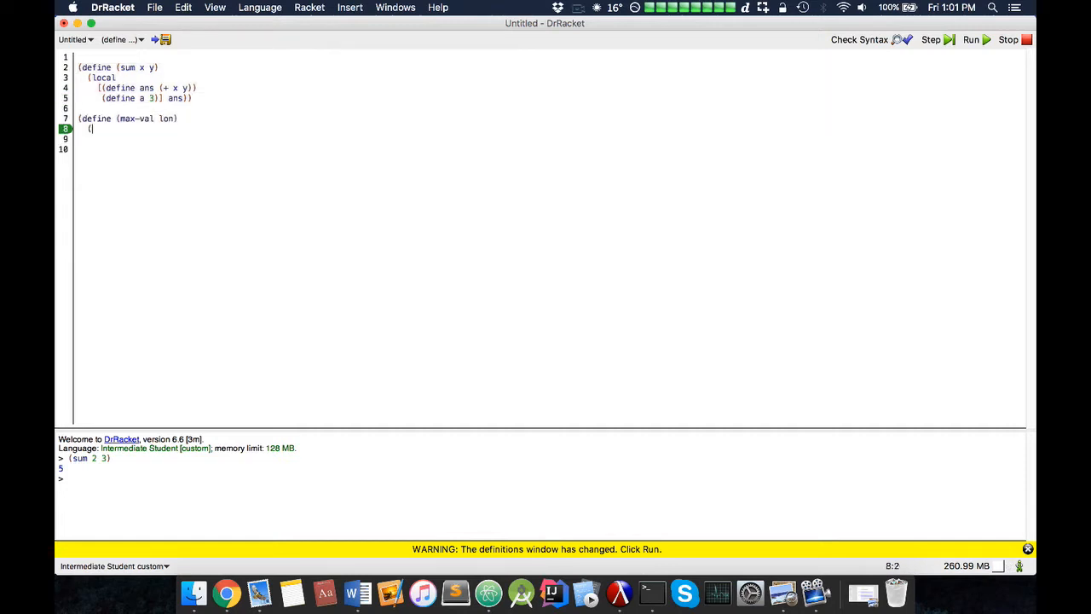
text()))
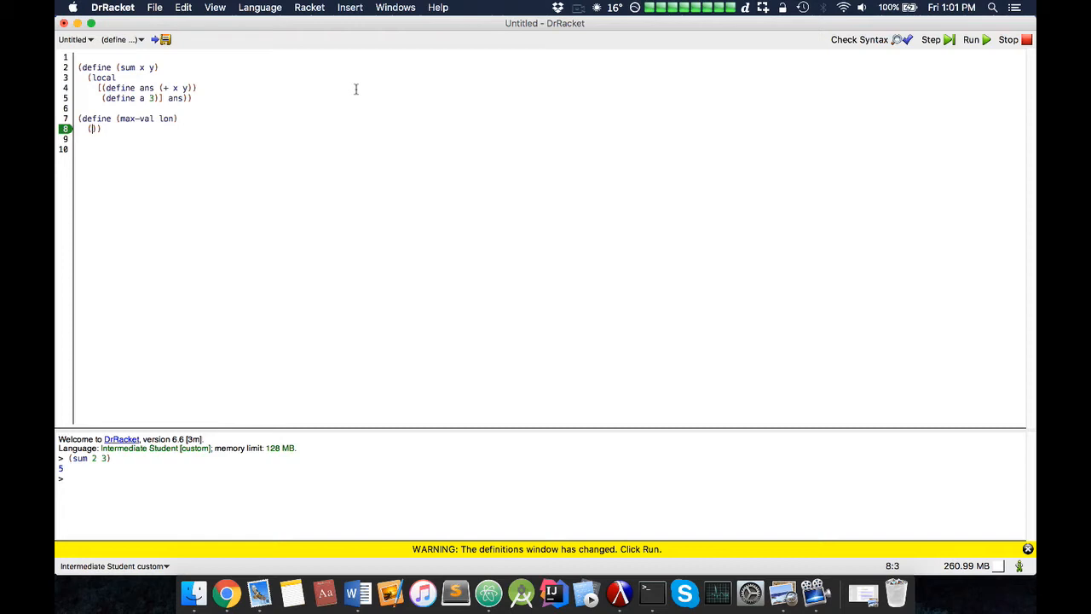
text(cond)
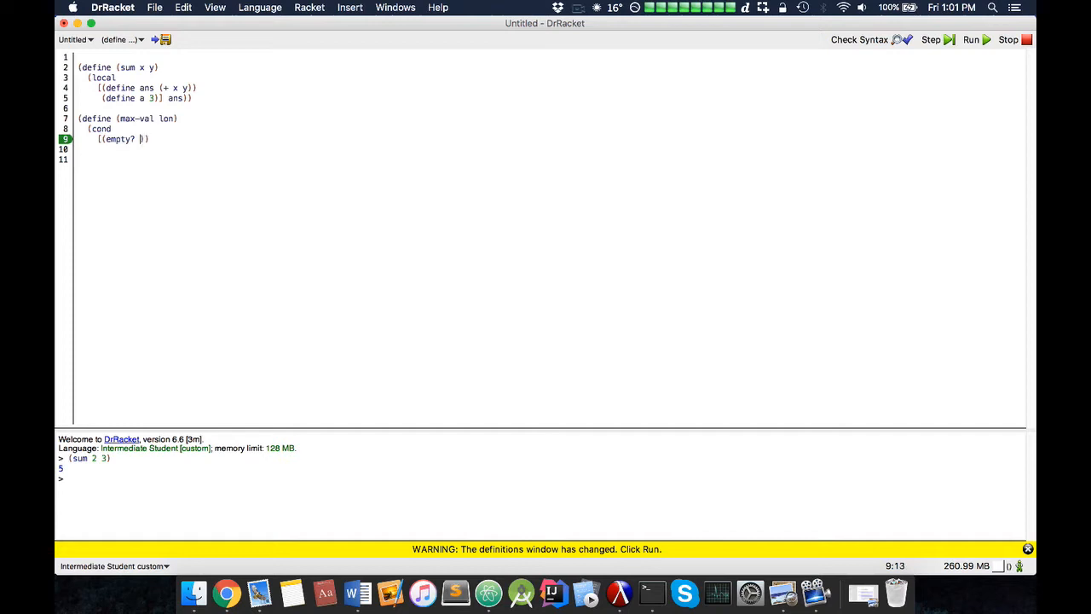
text((rest lon))
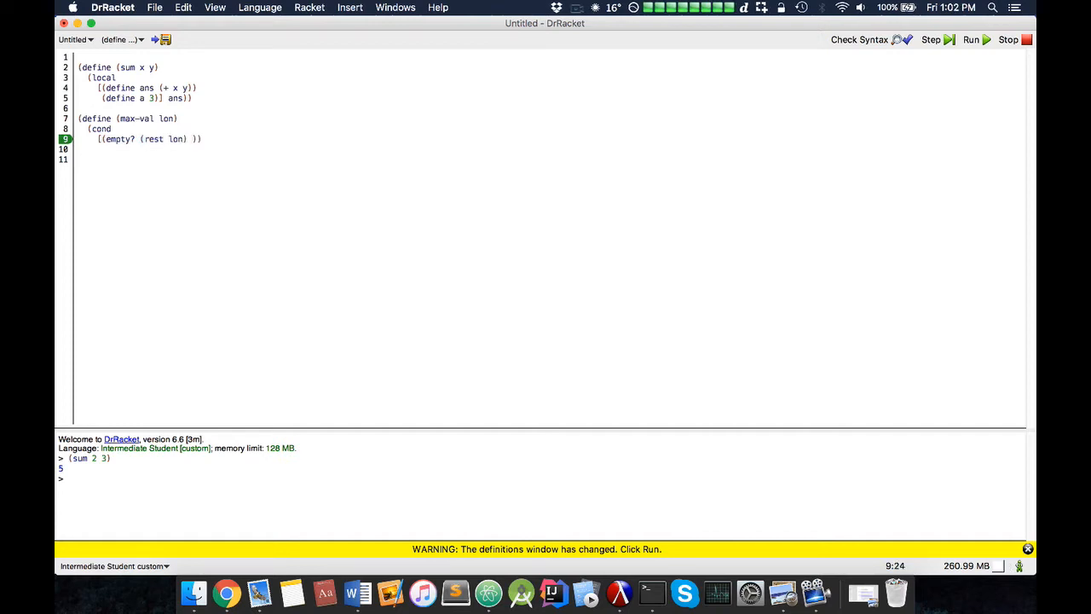
text(()
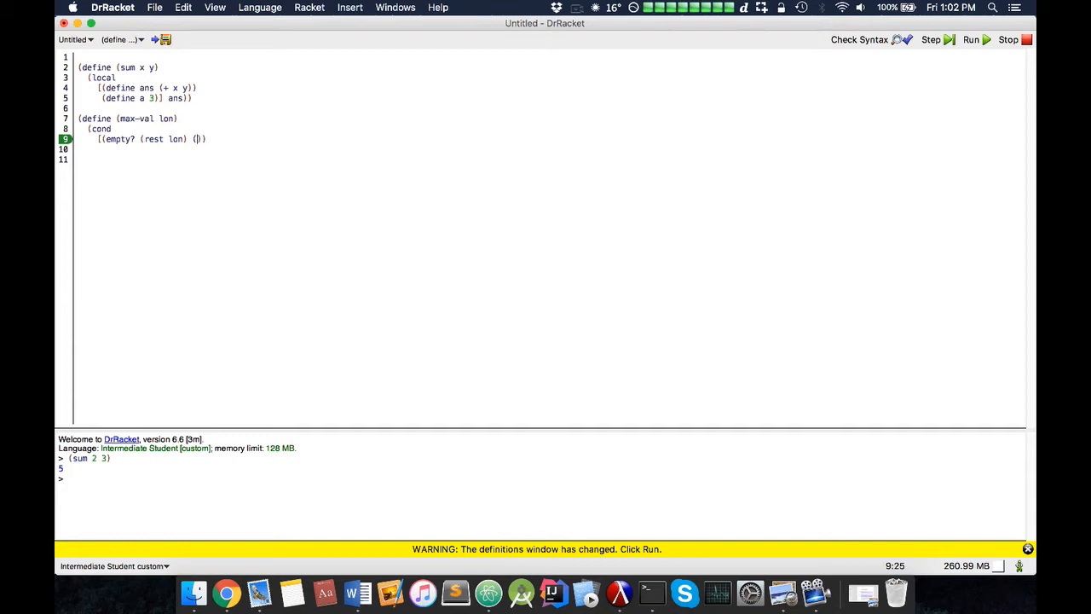
text(first lon))
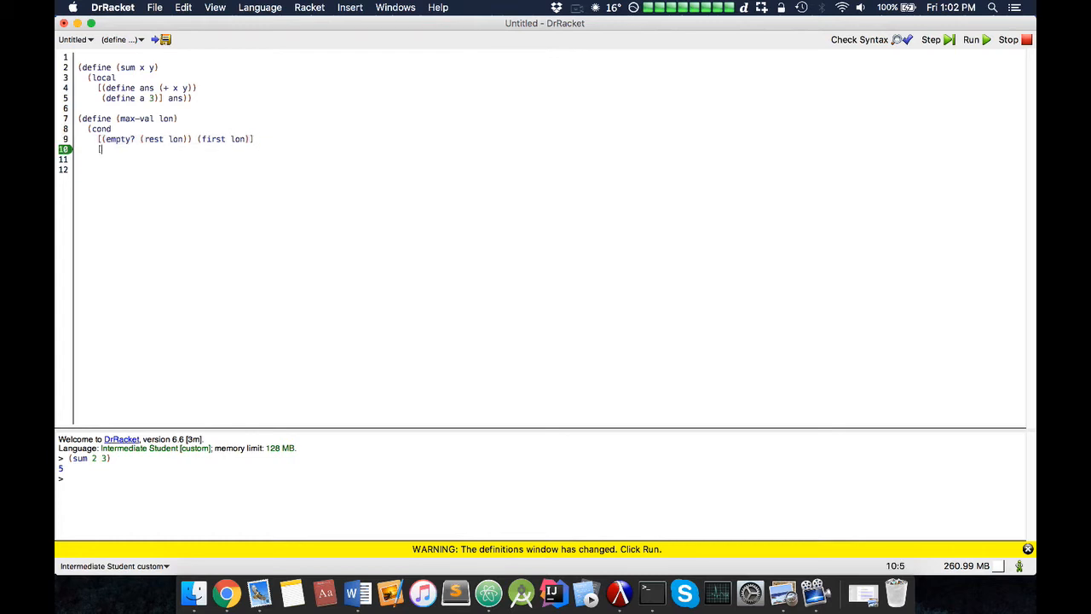
Add the else clause returning max of (first lon) and max-val of the rest.
text(else)
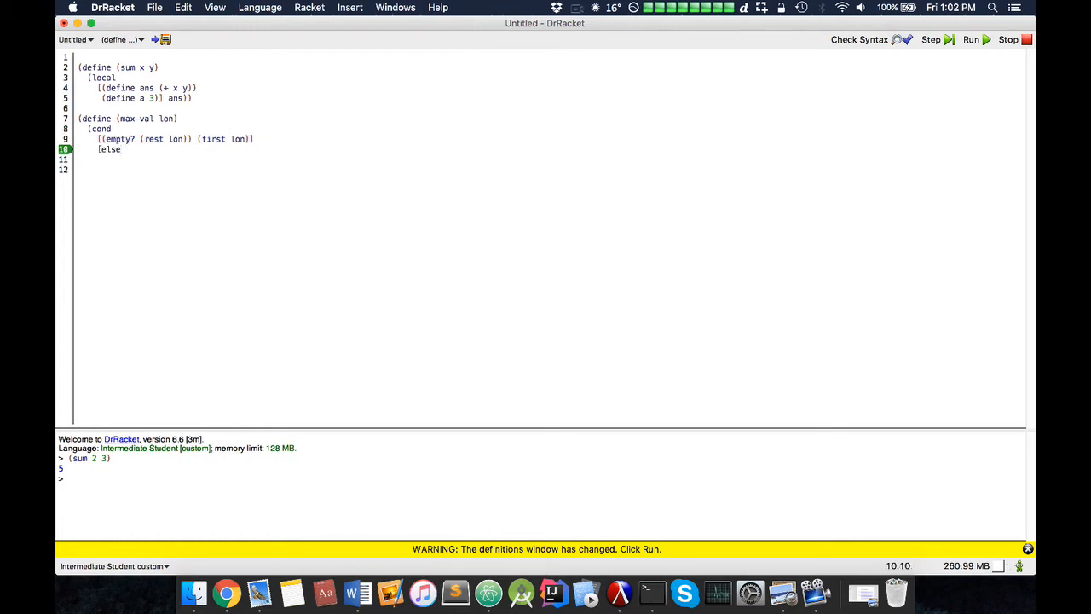
key(backspace)
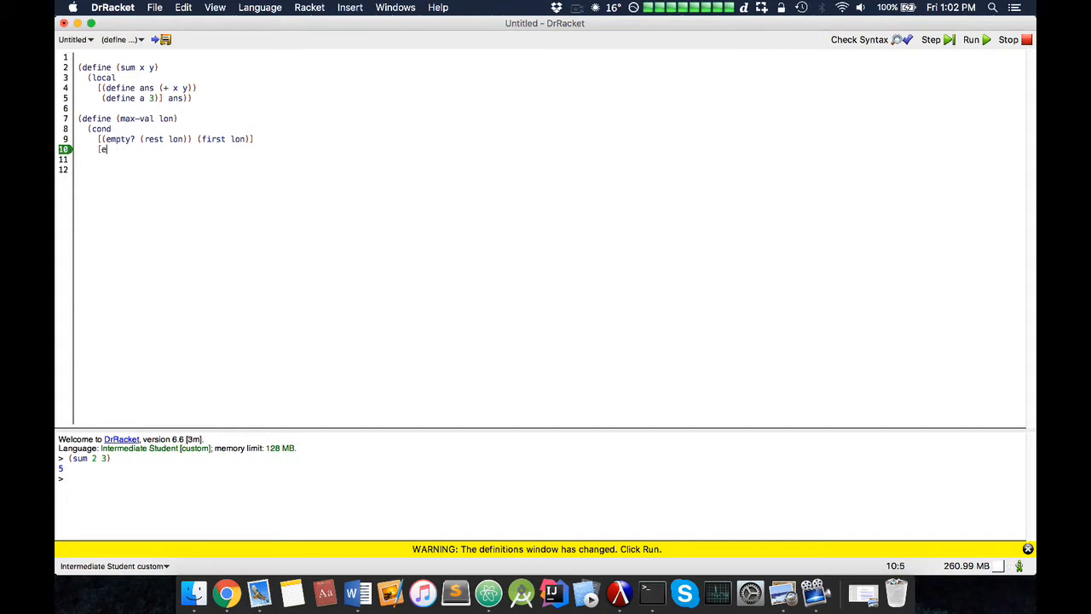
text(lse)
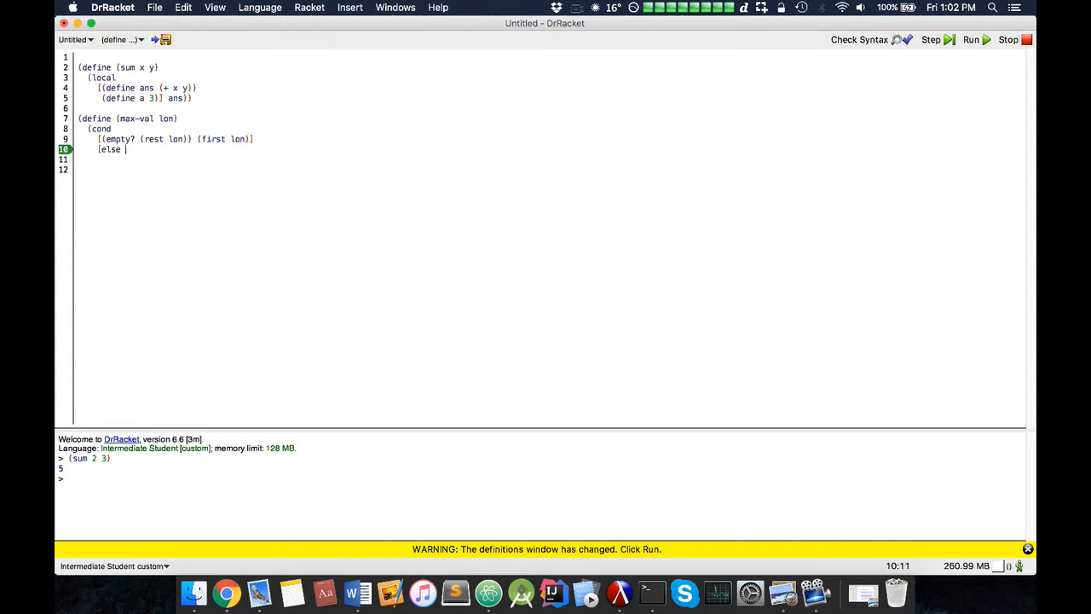
text((max (first)
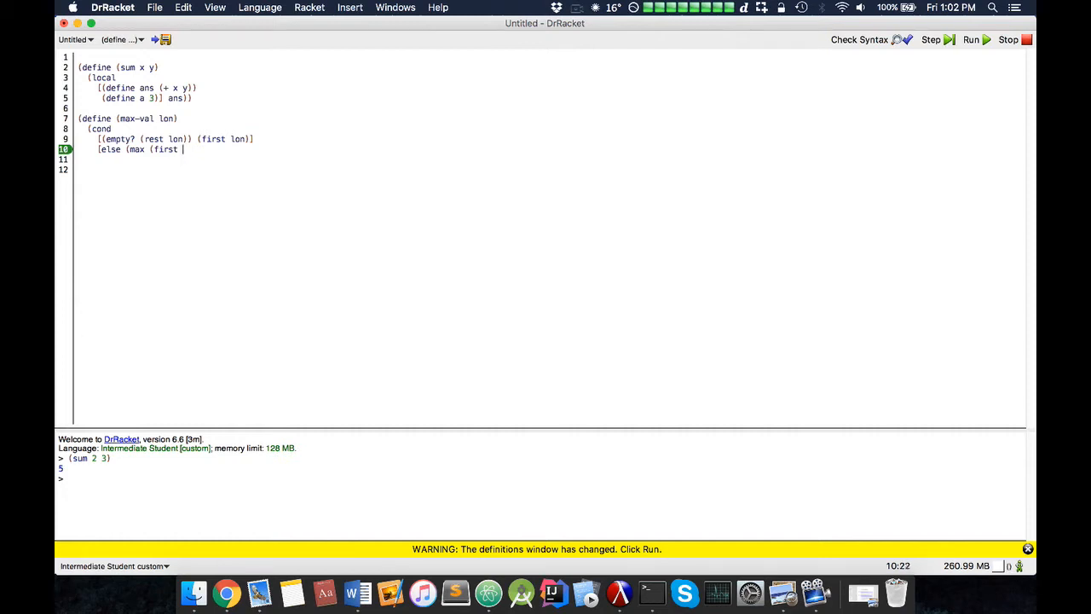
text(lon) (max)
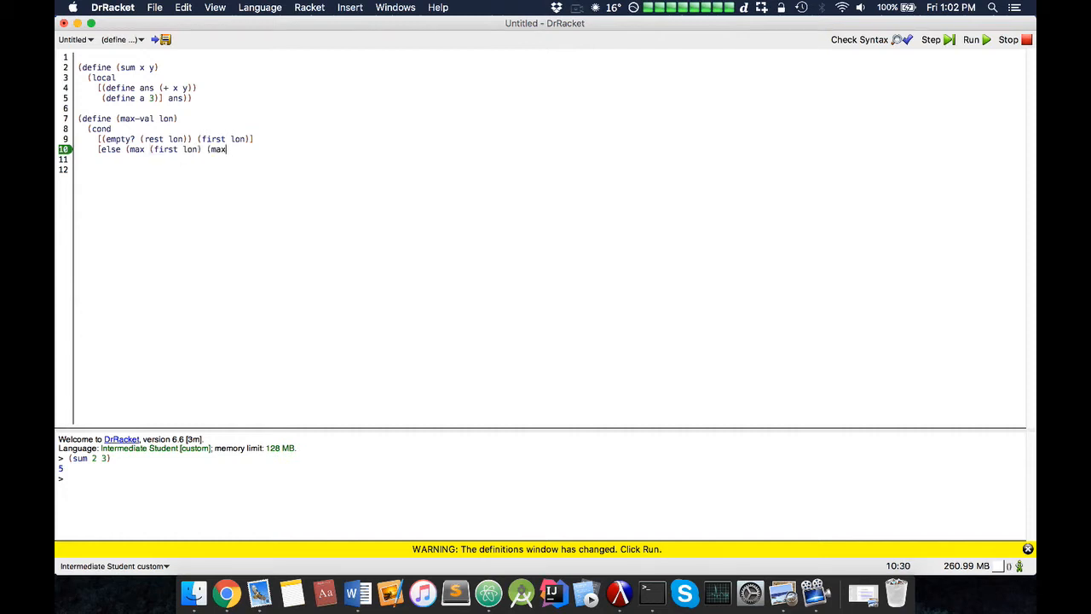
text(-val (rest lon)))]))
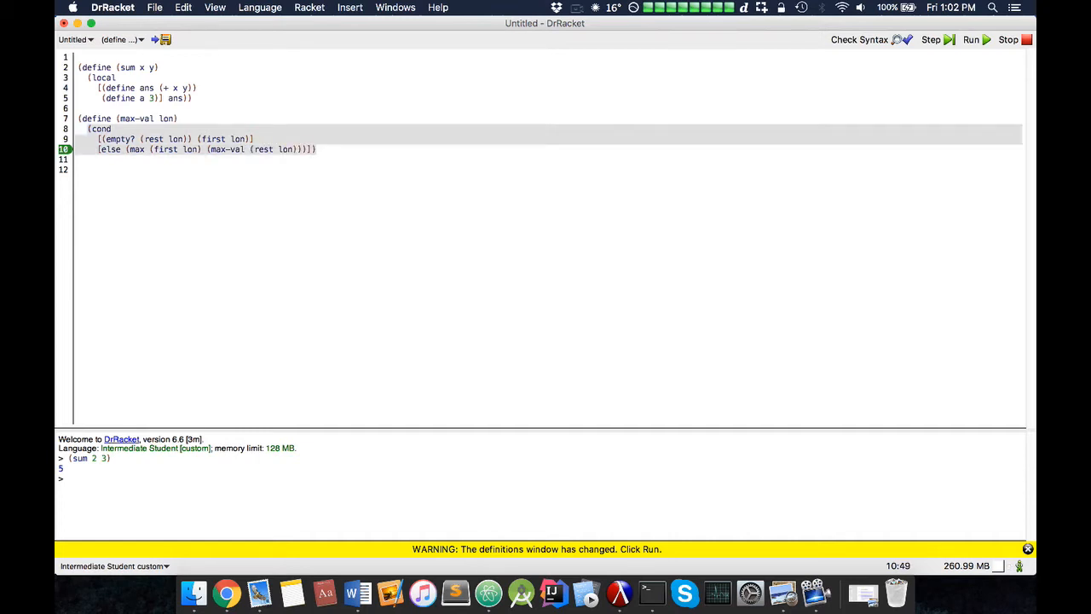
Run and test max-val on '(1 2 3 4 5) and '(1 4 2 1), getting 5 and 4.
click(971, 39)
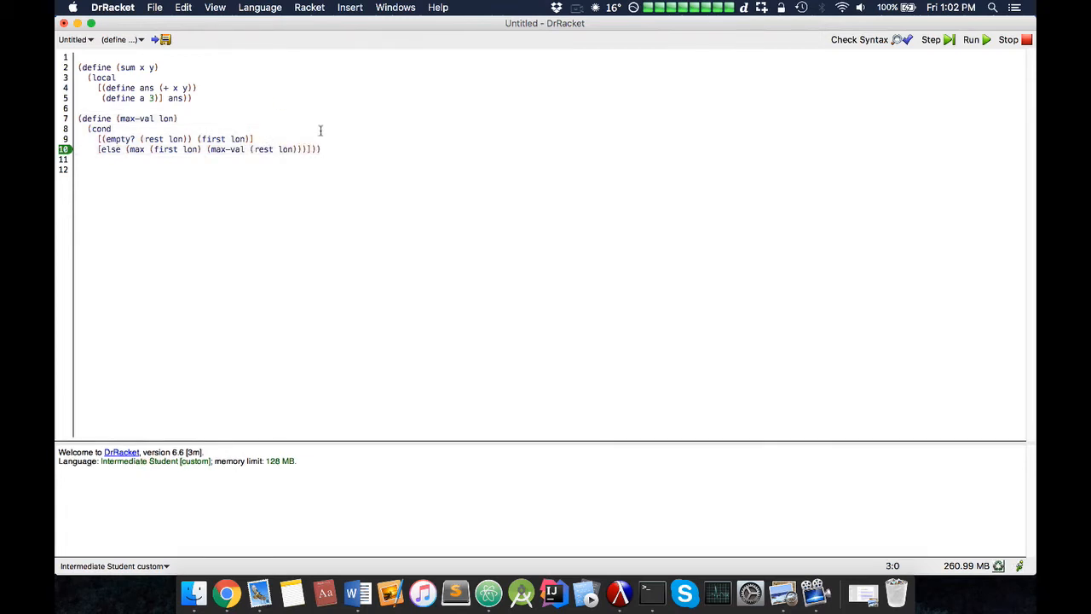
click(970, 39)
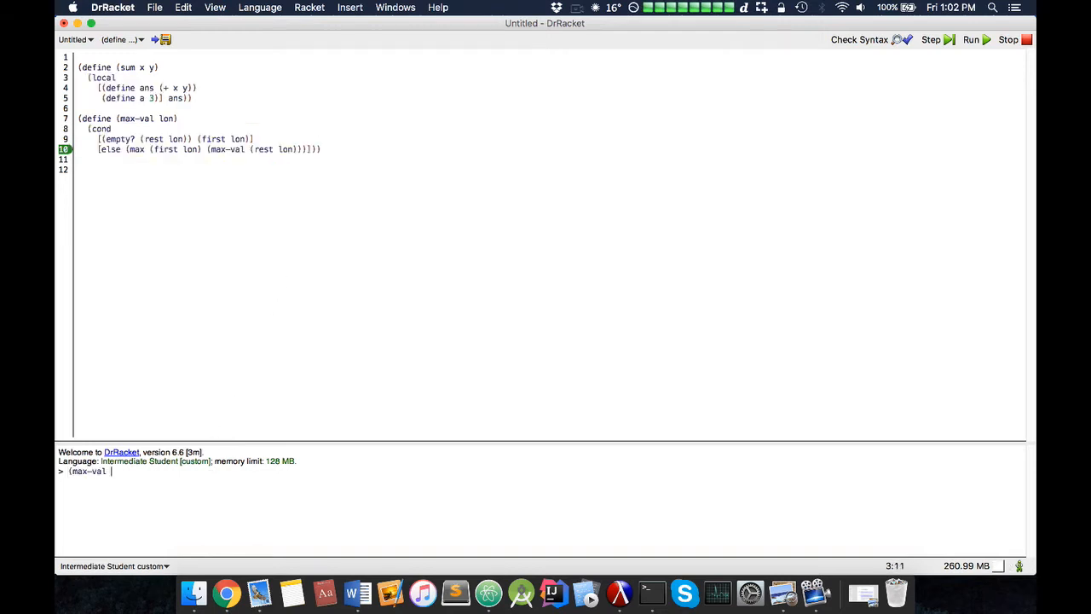
text('(1 2 3 4 5)))
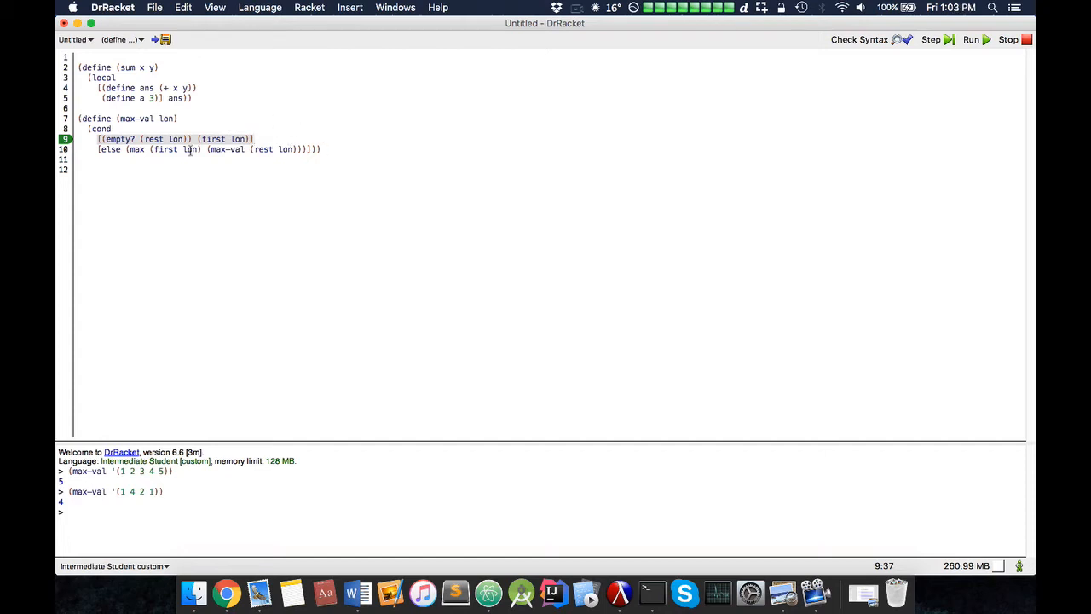
Add clause [(> (first lon) (max-val (rest lon))) (first lon)] and make else recurse on the rest.
double_click(164, 149)
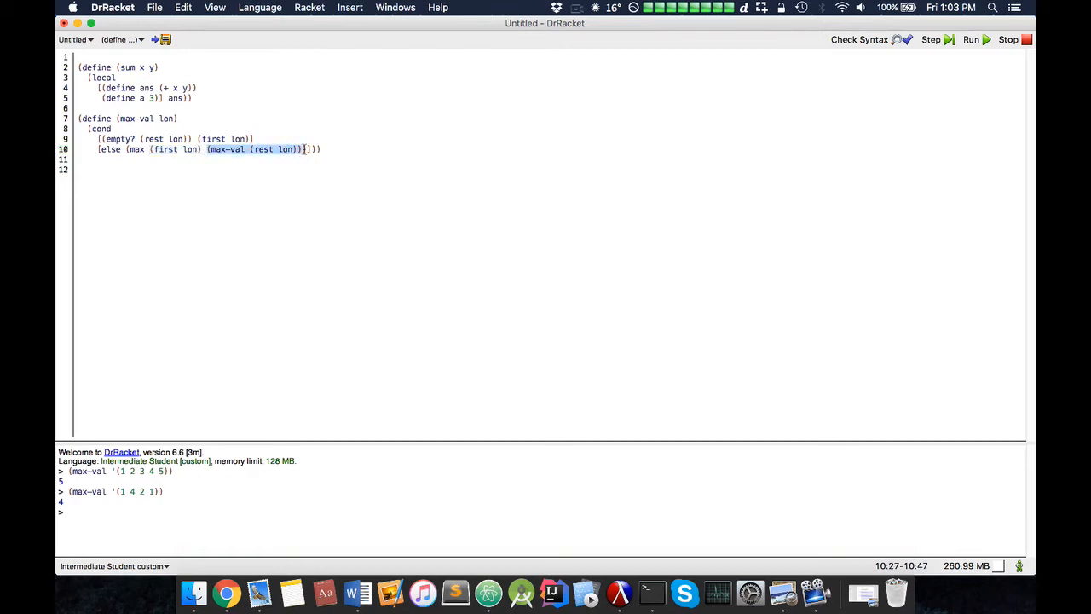
key(Return)
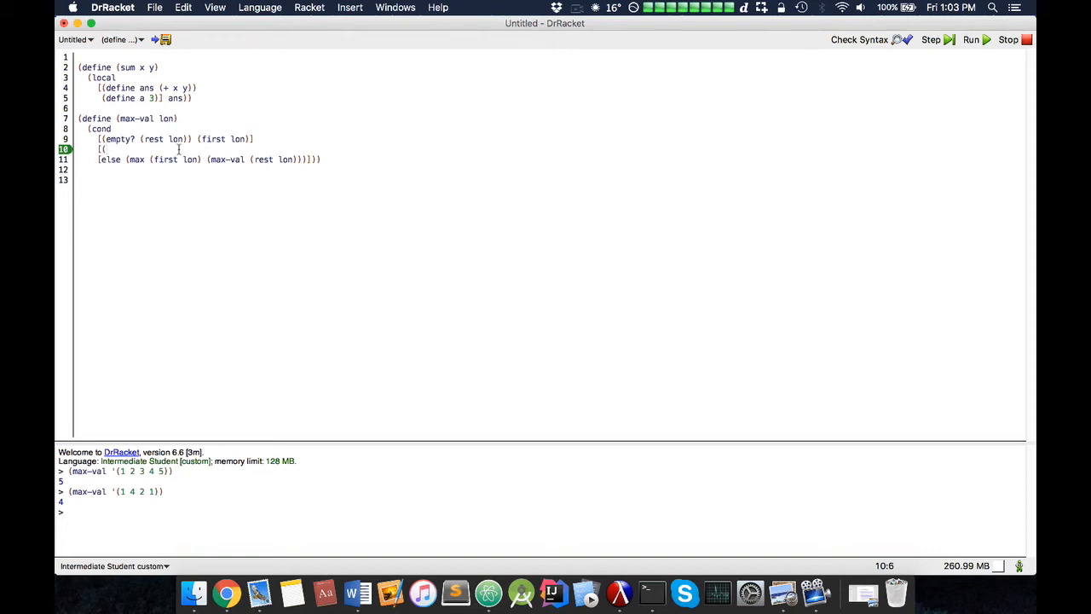
text(>)
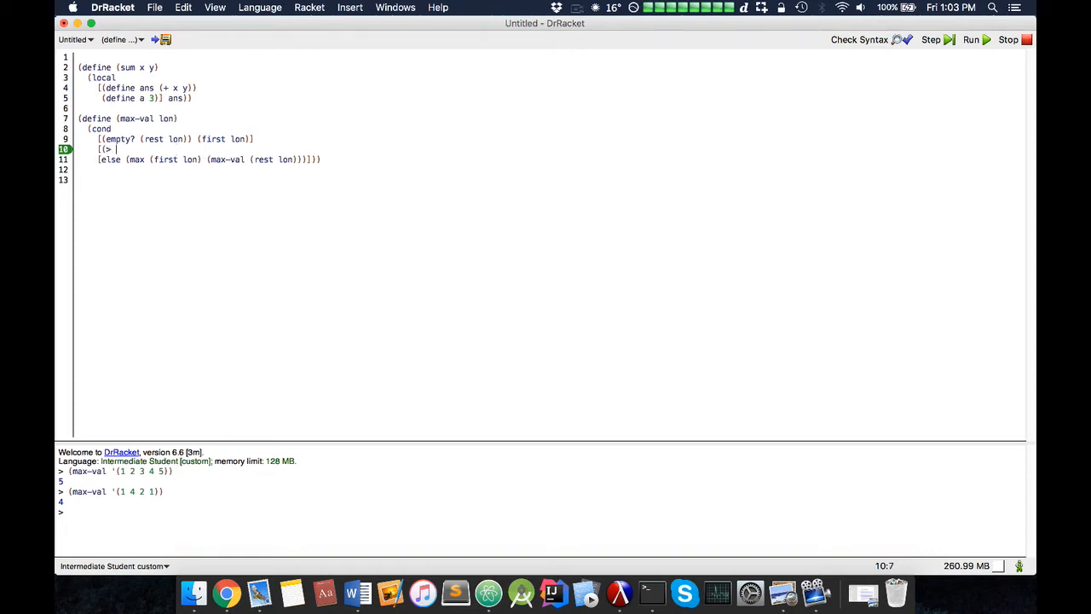
text(()
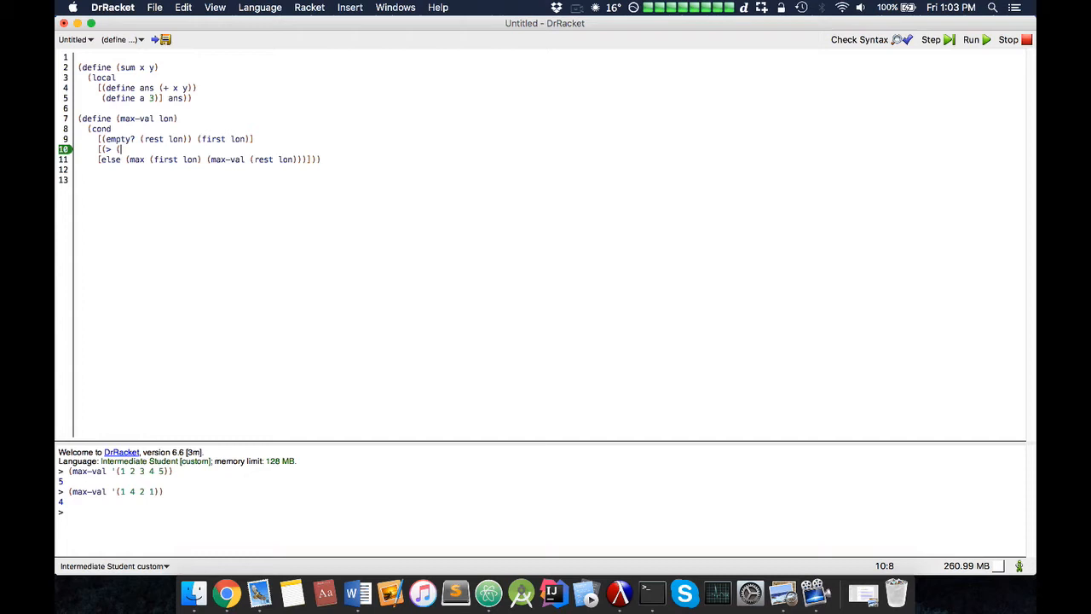
text((first lon) (max-val (res)
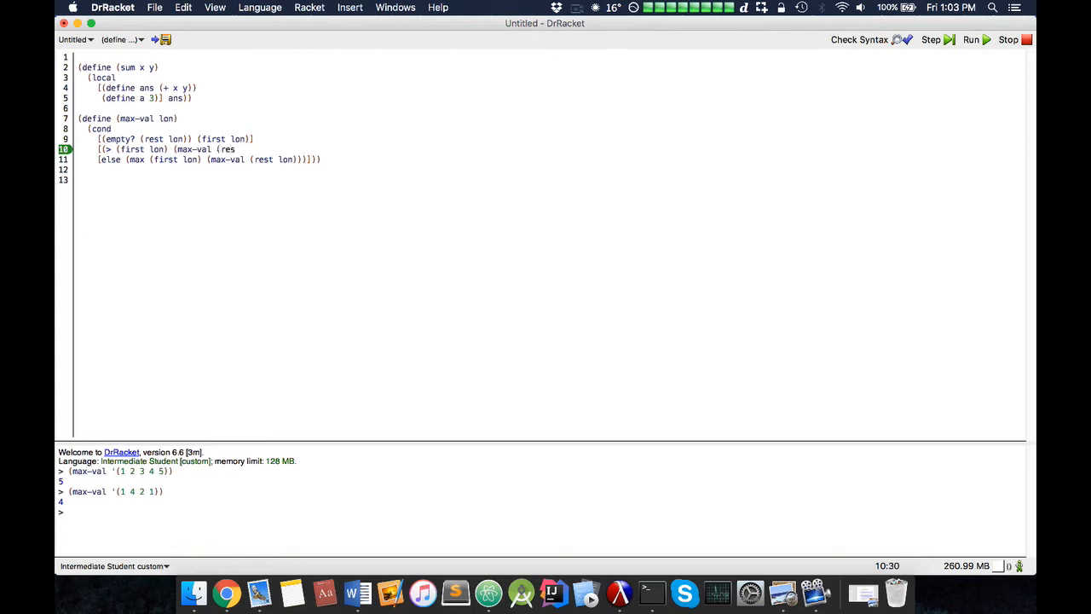
text(t lon))))
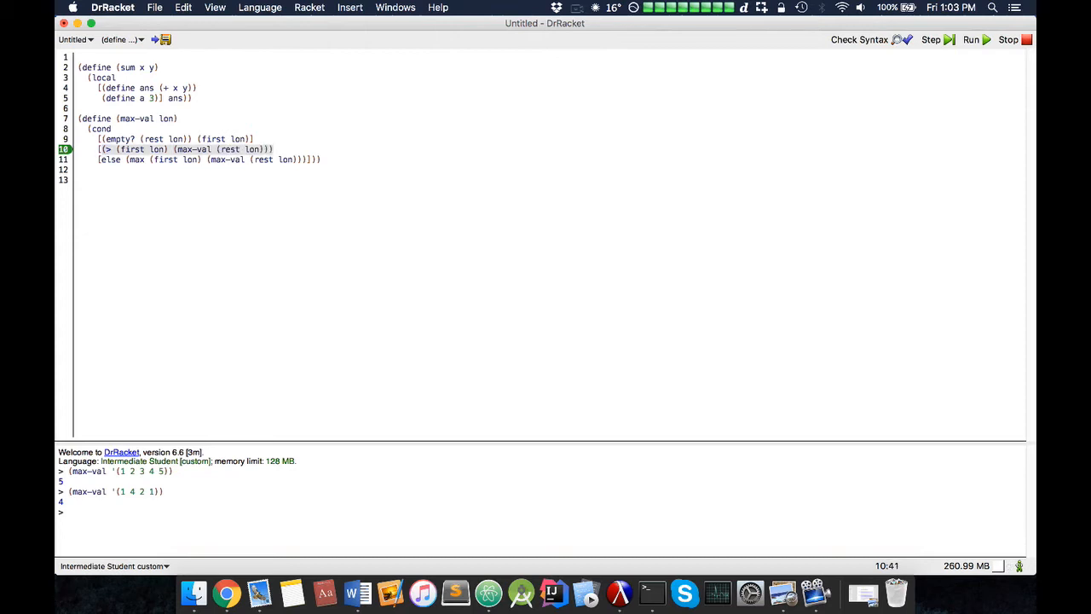
key(return)
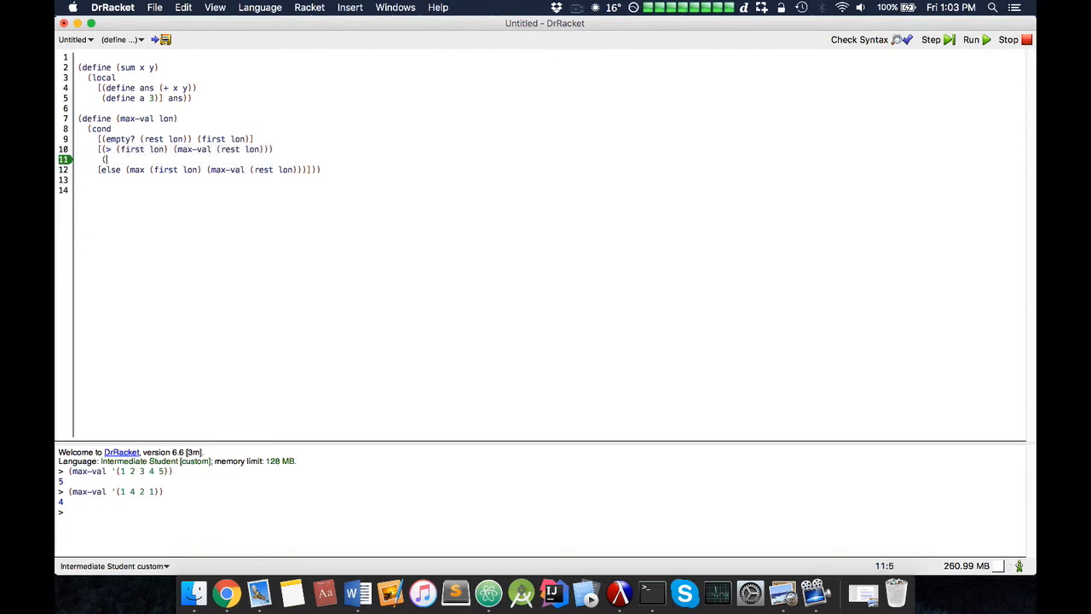
text(first lon)])
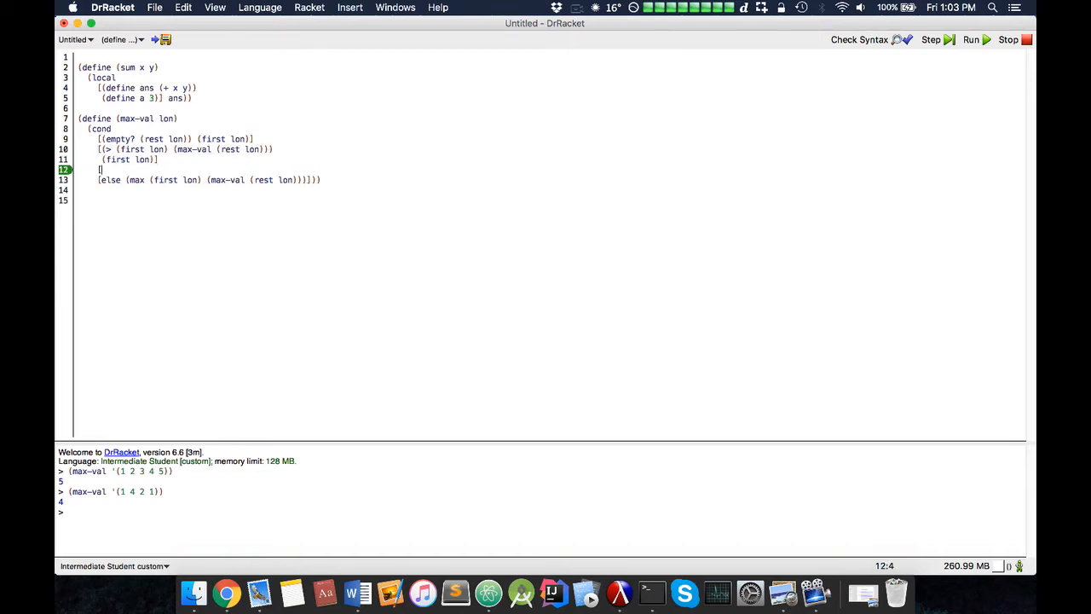
text(else (max-val (rest lon))])))
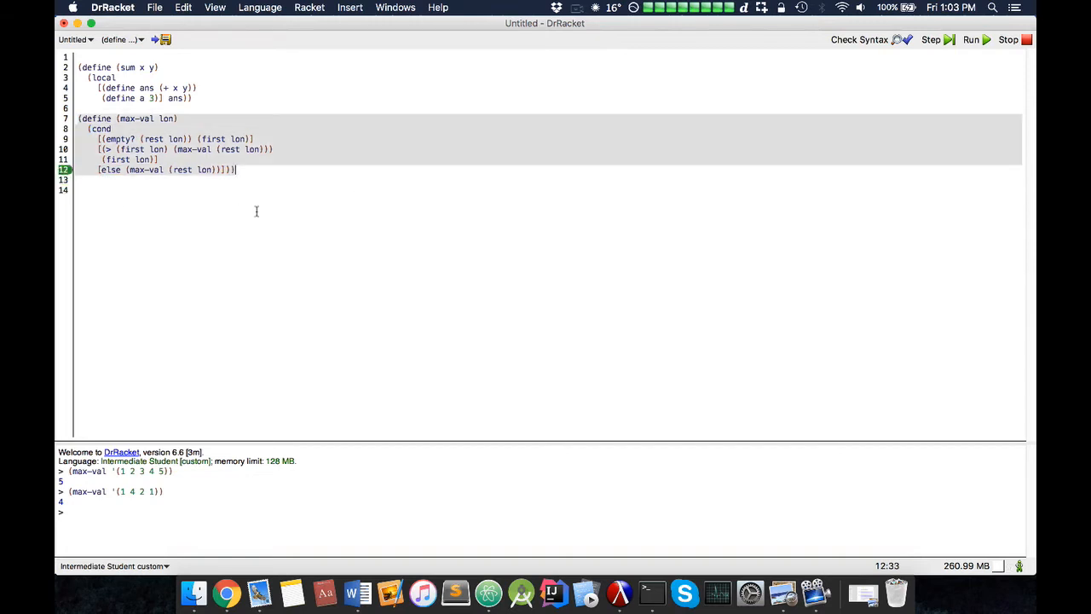
click(970, 39)
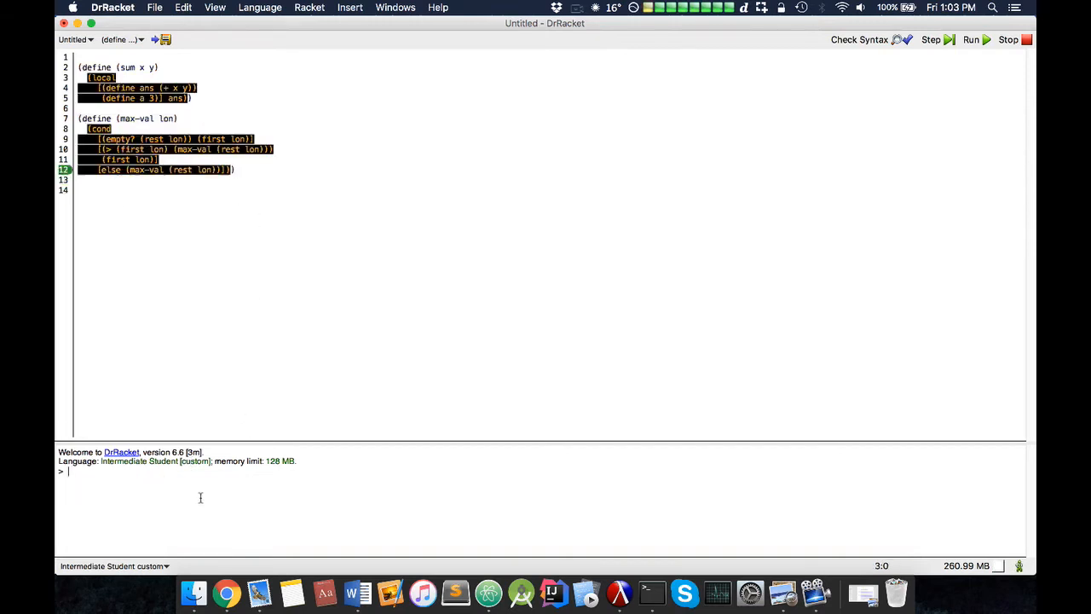
text((max)
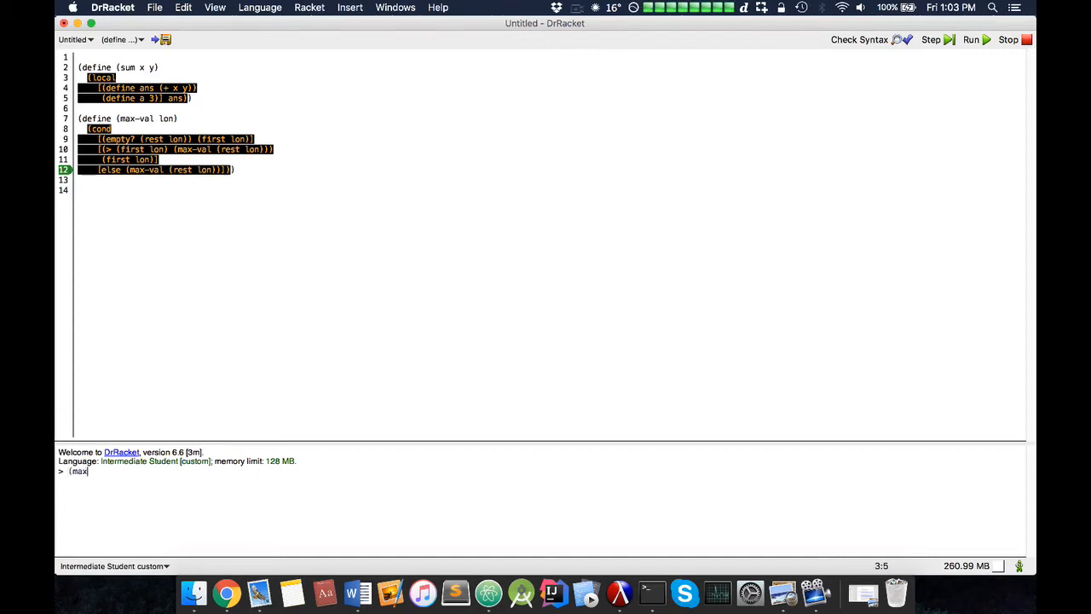
text(-val '(1  4 5)
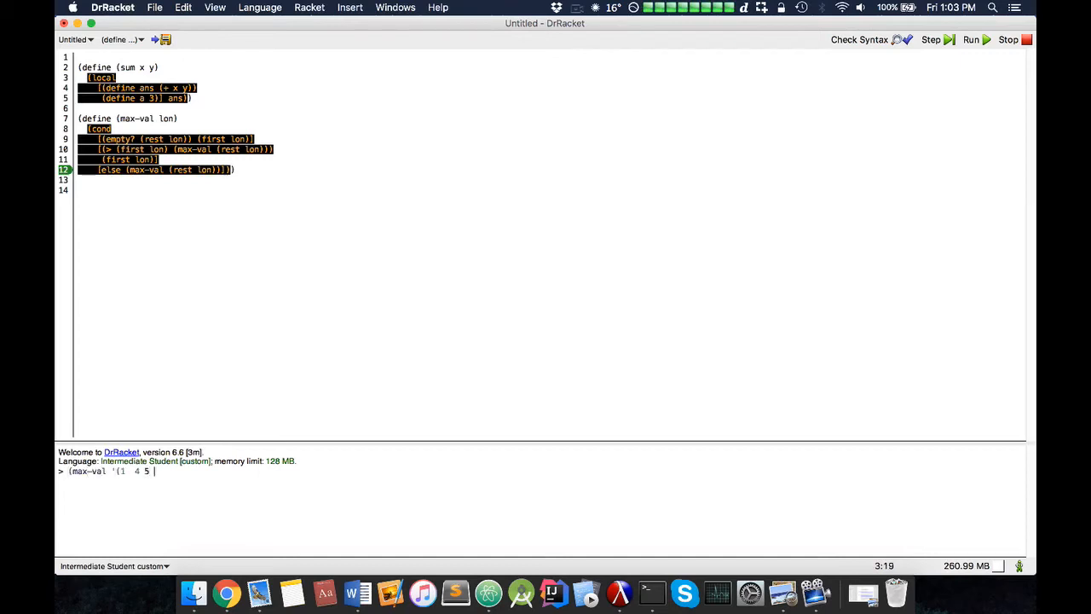
key(backspace)
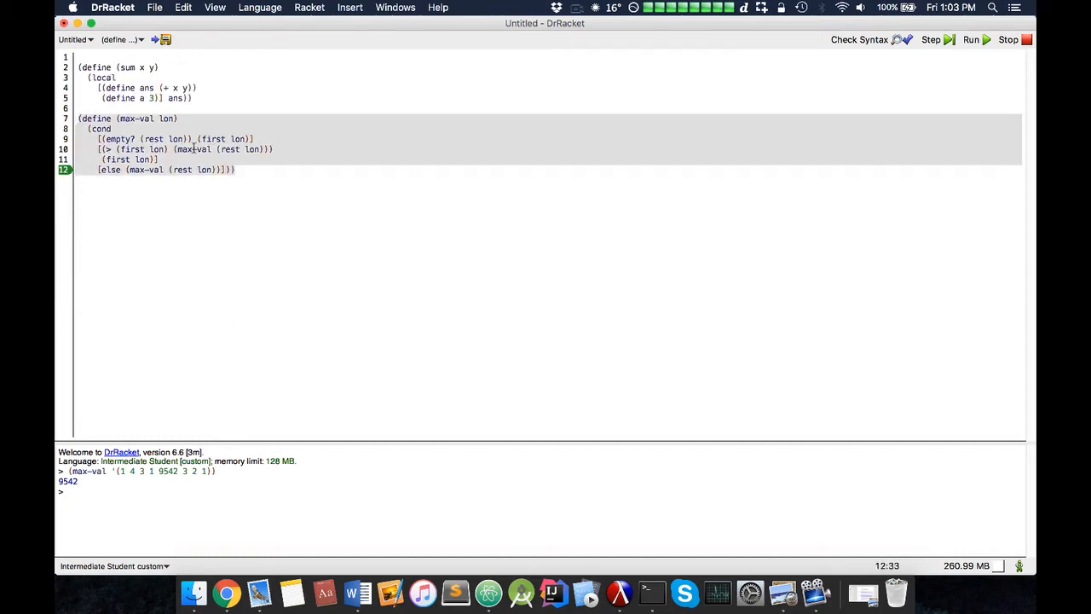
Call max-val on a long repeated list and interrupt the hanging computation with a user break.
double_click(193, 149)
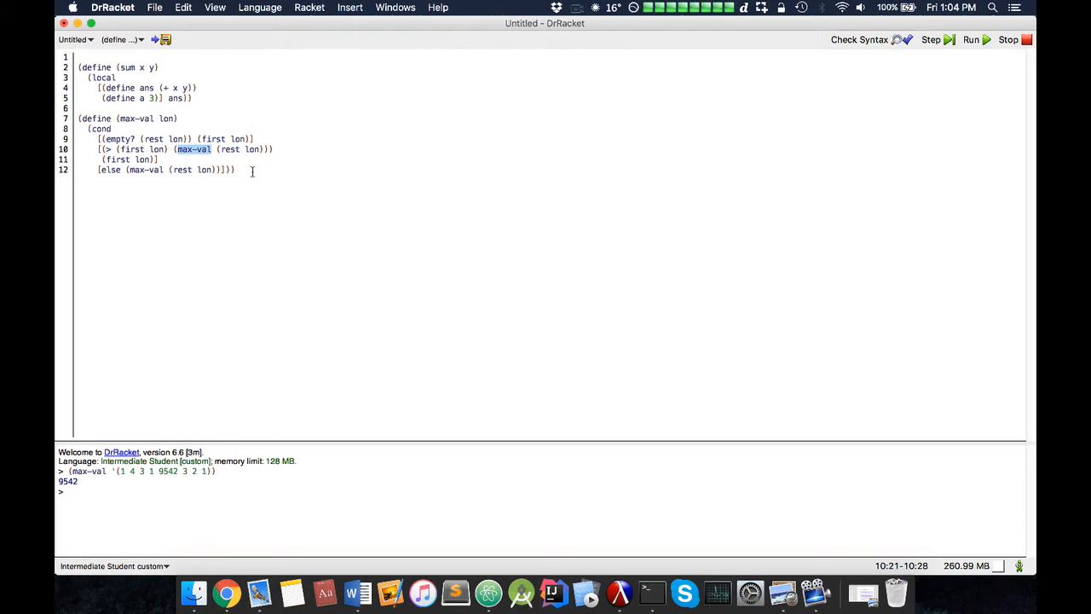
click(191, 149)
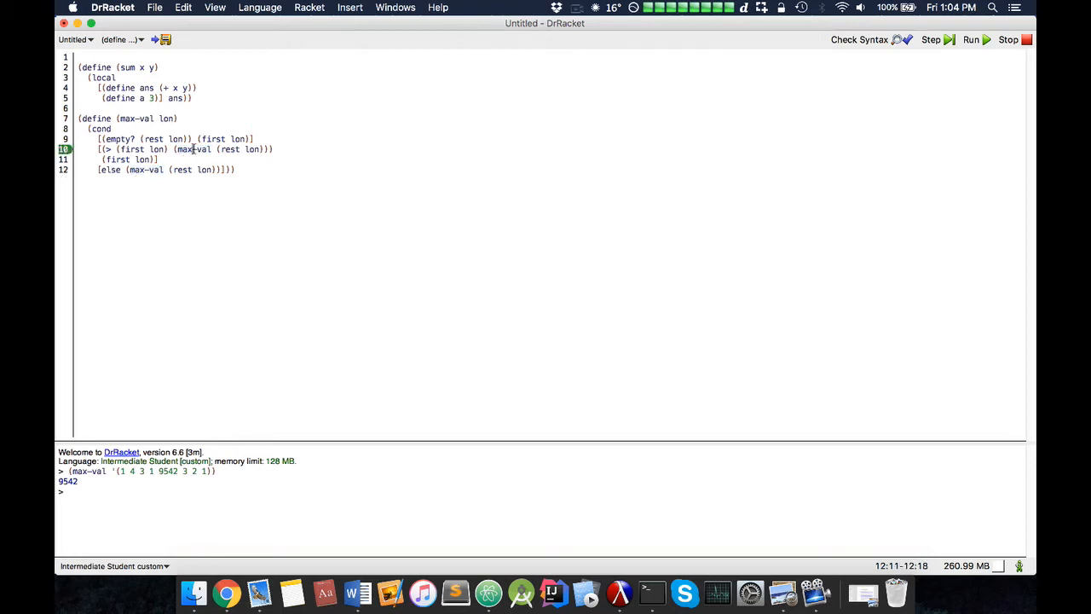
double_click(193, 149)
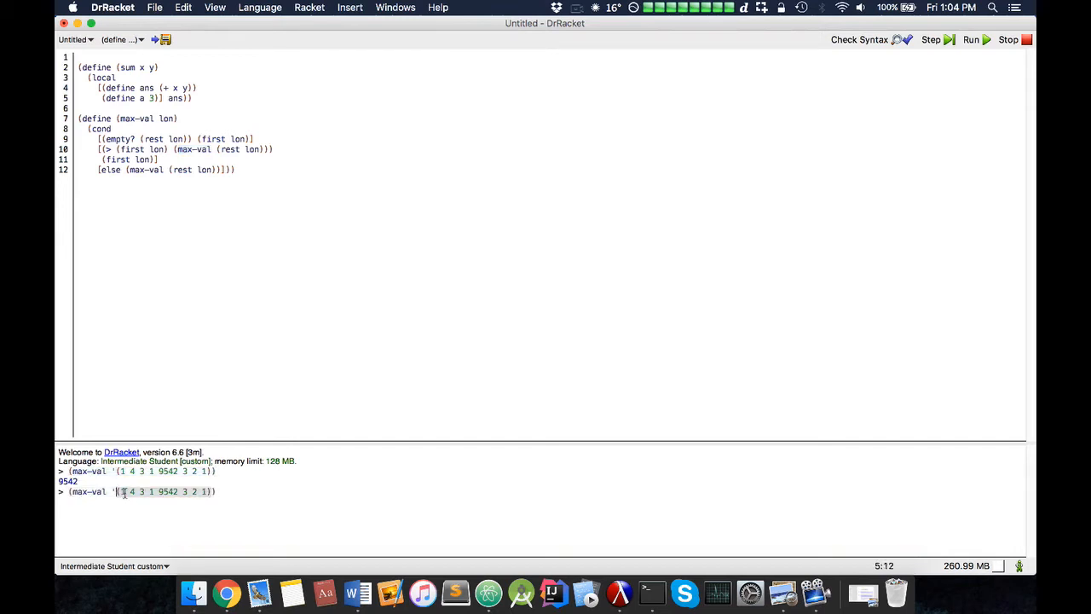
drag(130, 491, 187, 491)
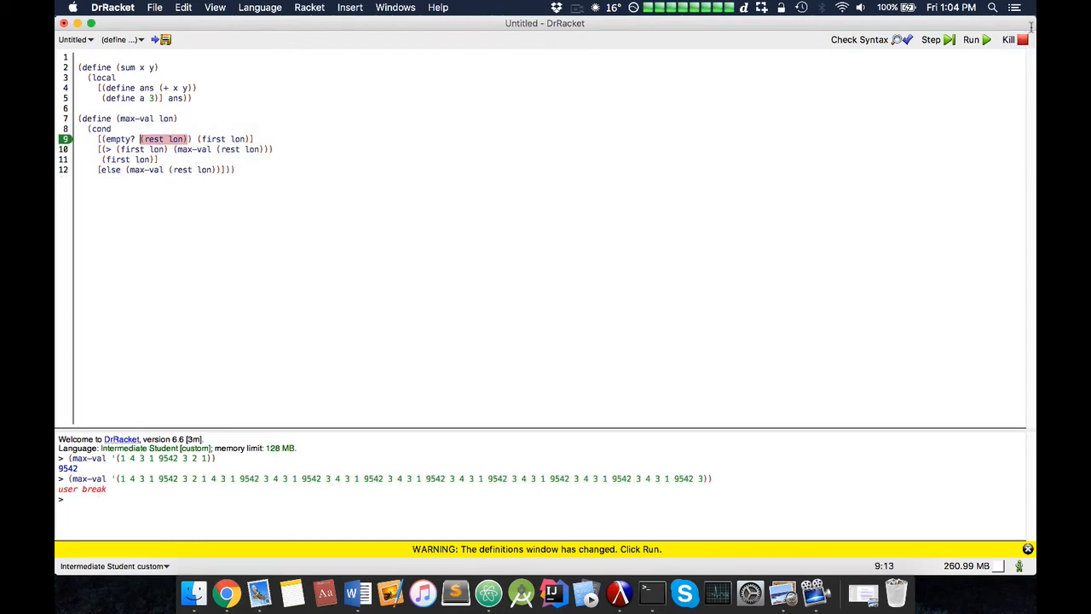
Create max-val2 from max-val, dropping the > clause and using max of first and the rest's maximum.
click(236, 169)
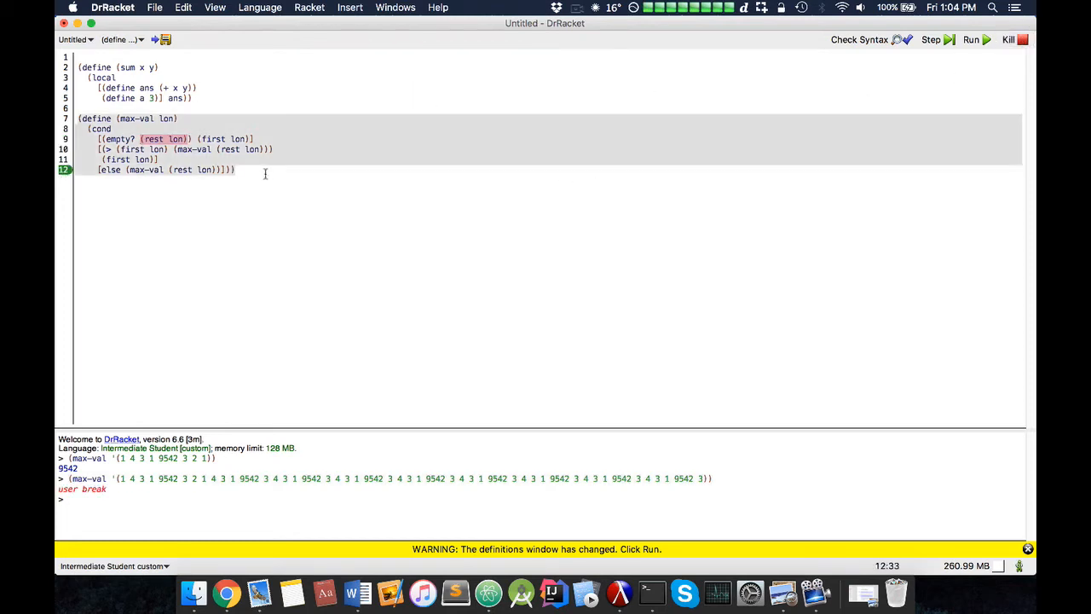
mouse_move(299, 177)
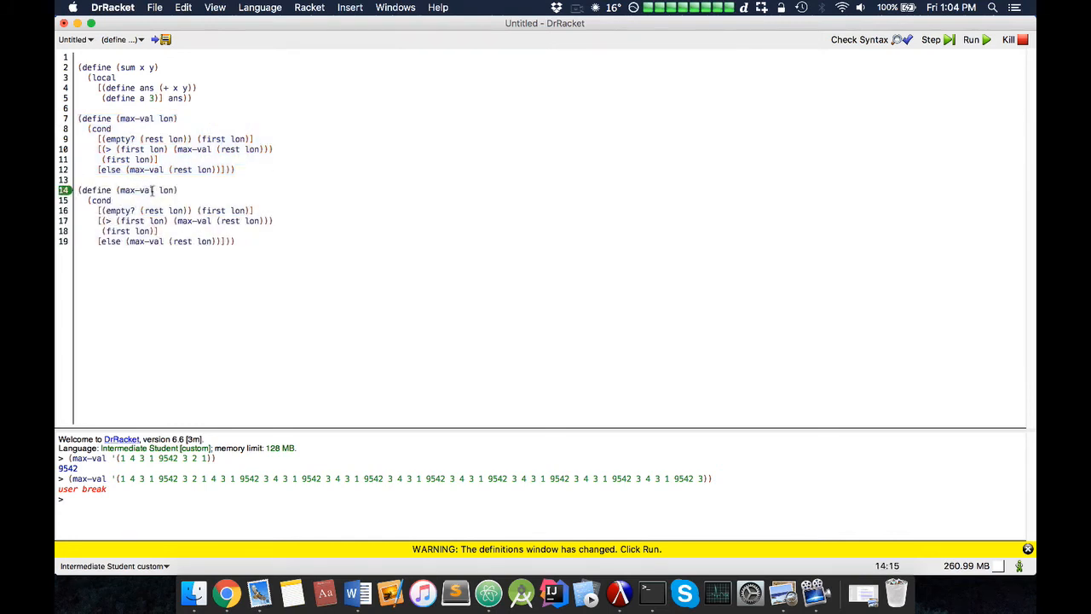
text(2)
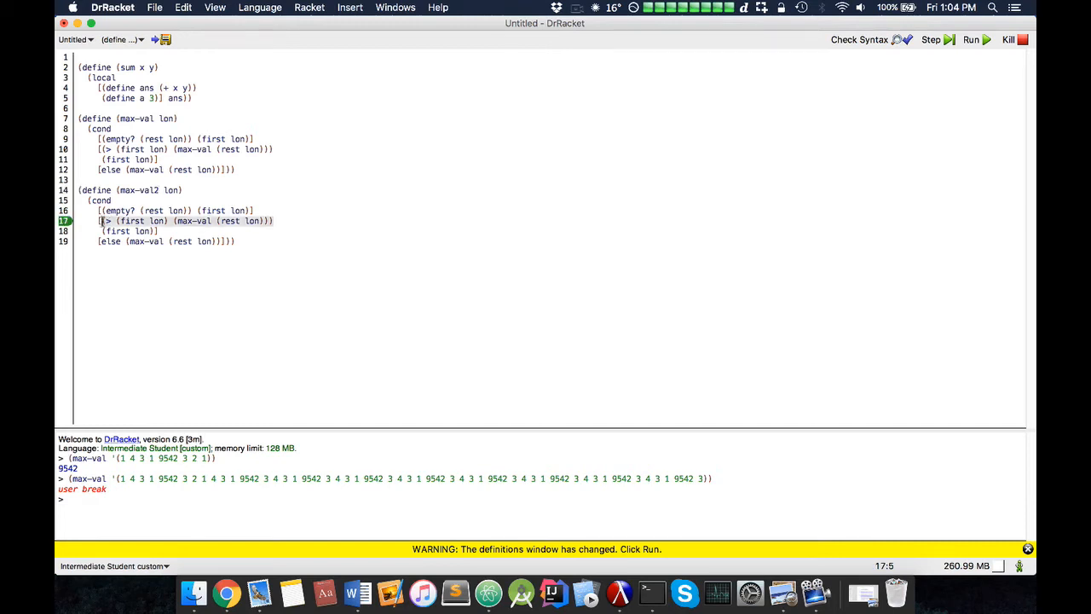
key(Backspace)
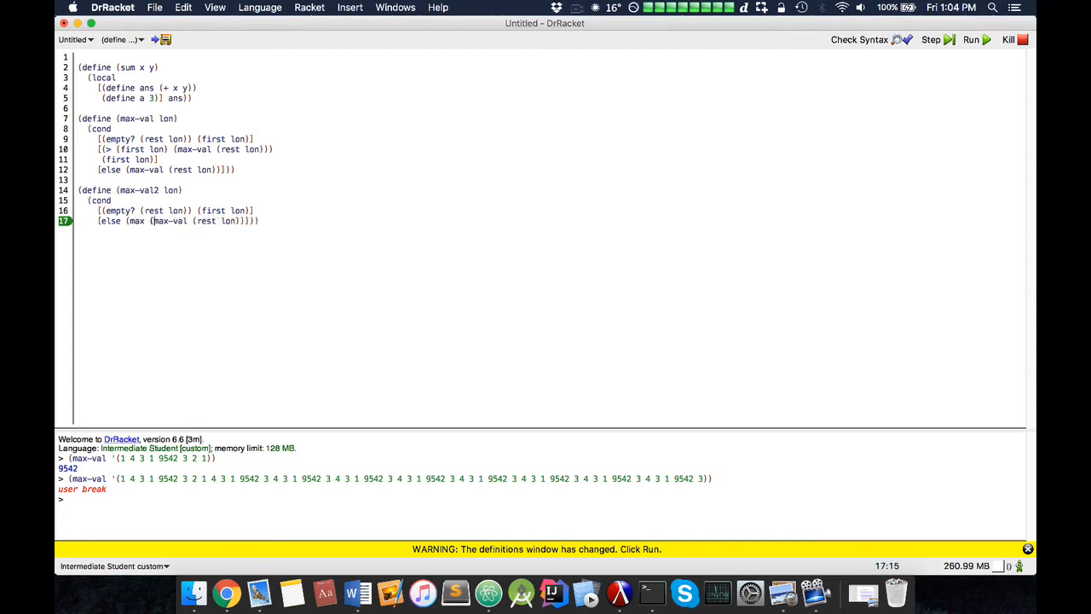
text(first lon))
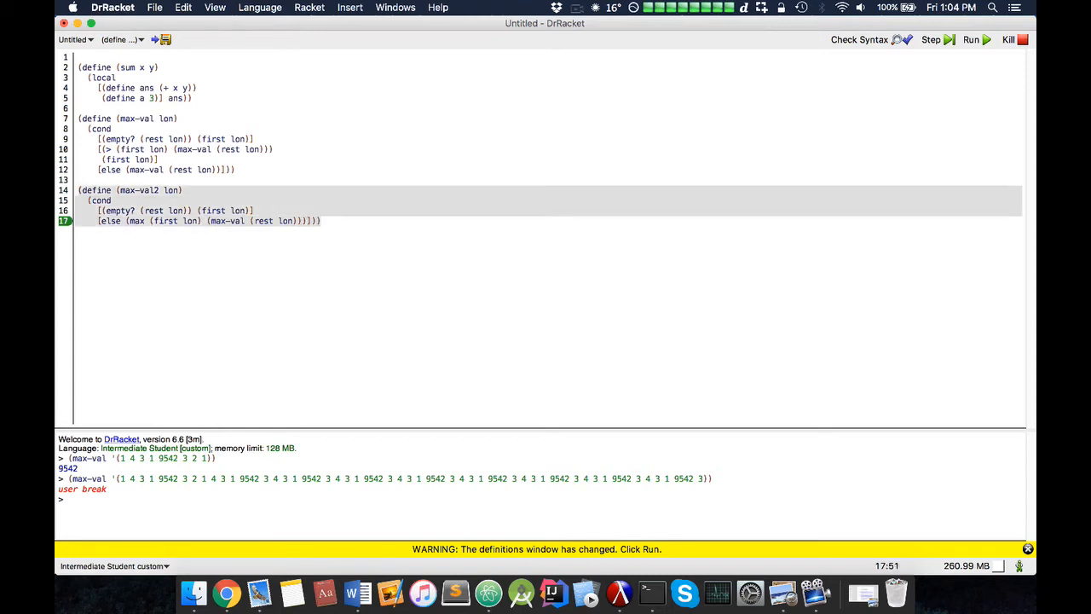
Run the file and call max-val2 on a long list, returning 94038.
click(970, 39)
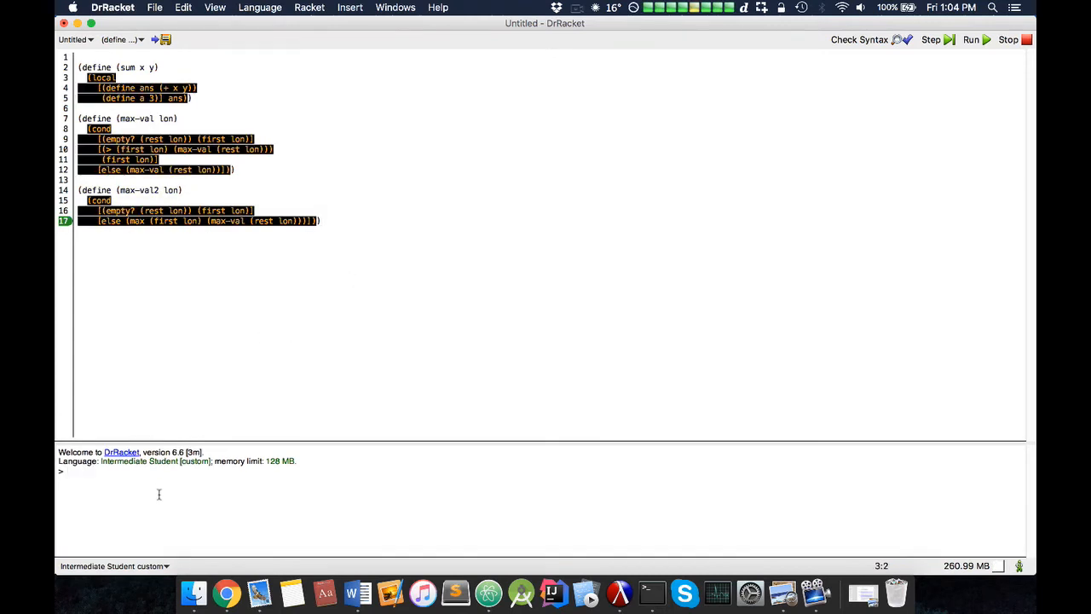
text((max-)
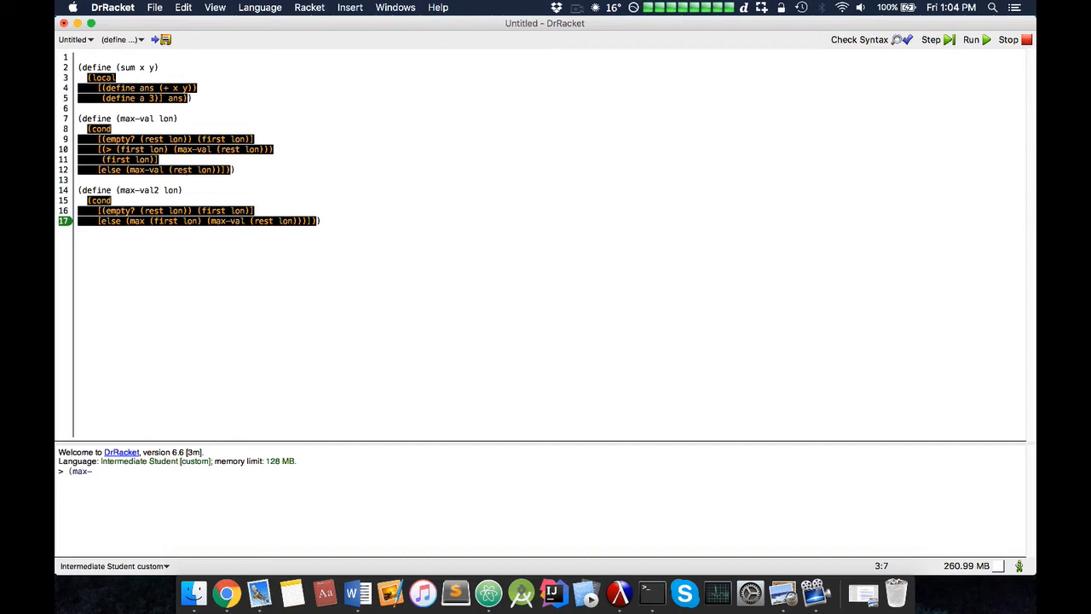
text(val2 '()
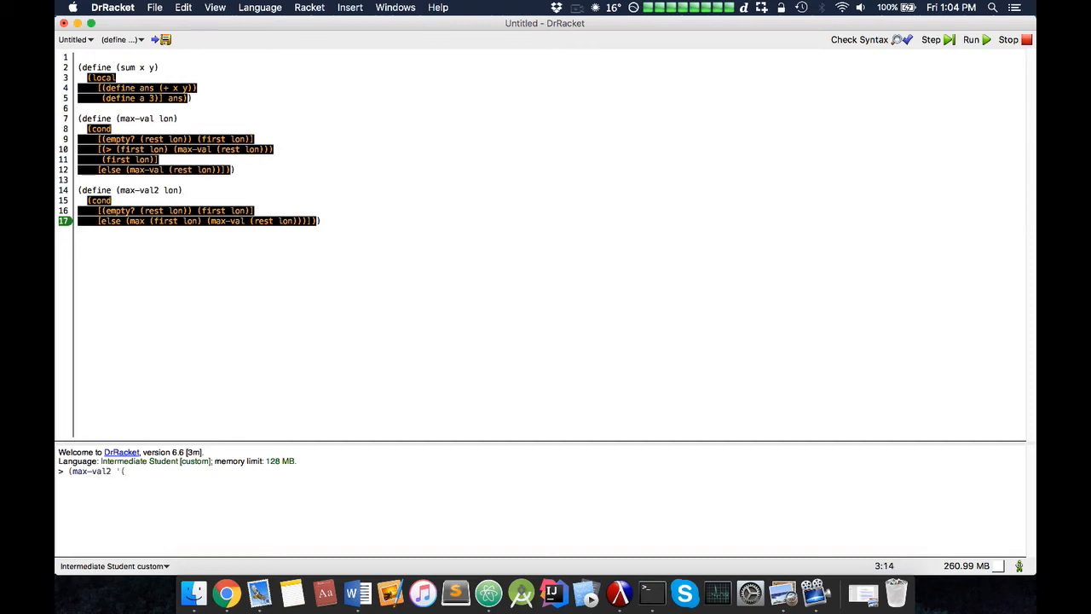
text(1 2)
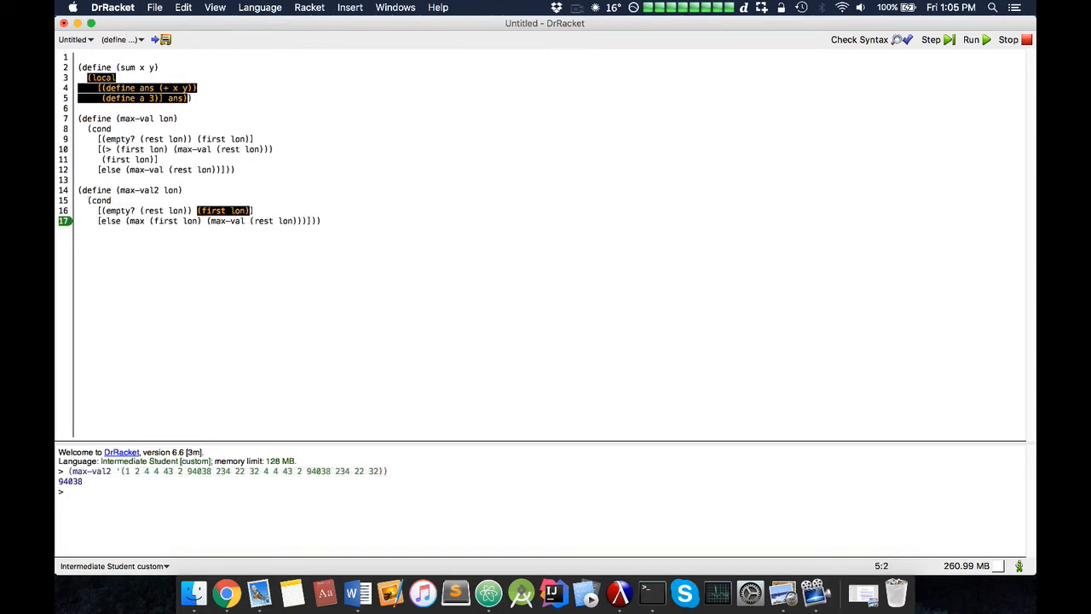
Define big-list on the first line of the file.
click(79, 57)
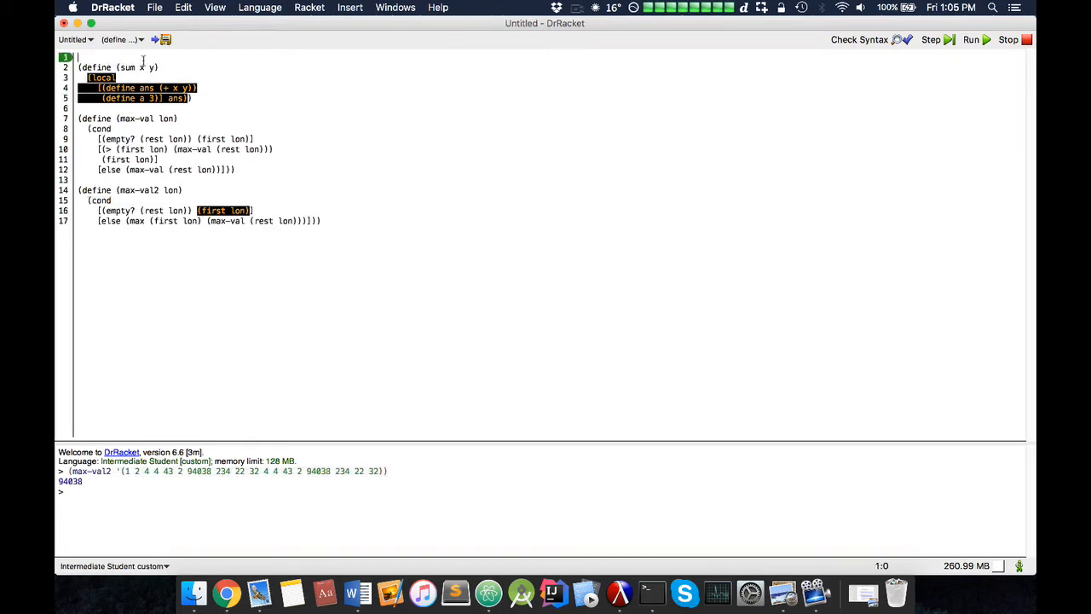
text((def)
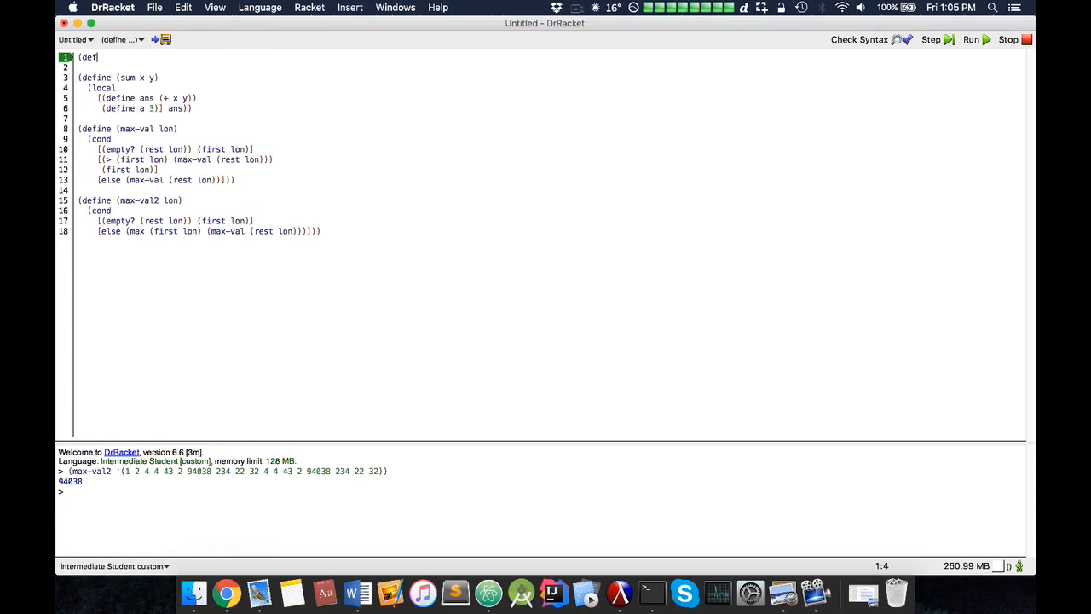
text(ine (big-)
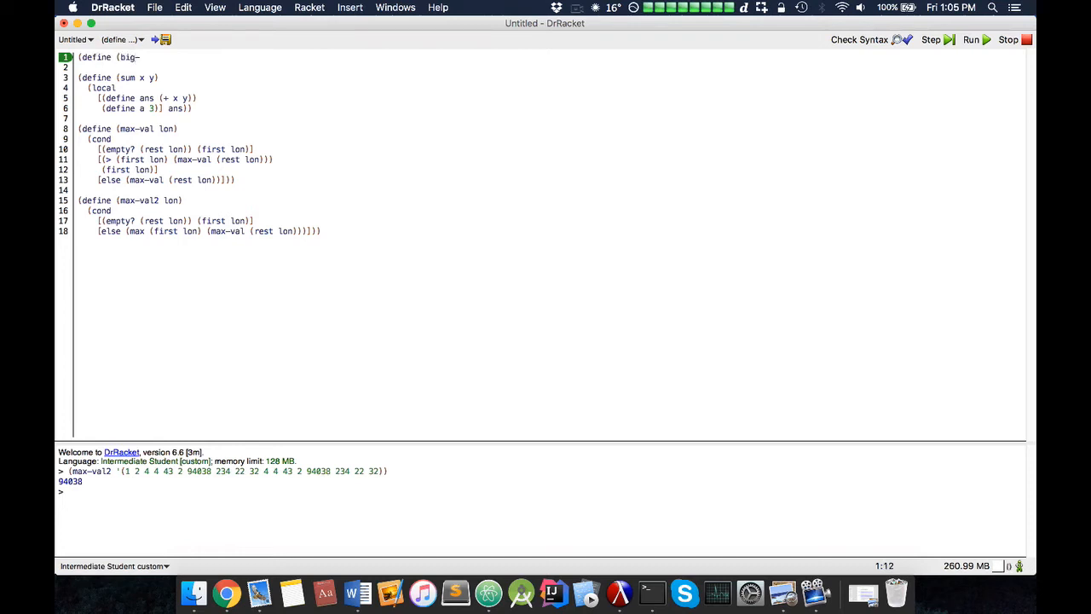
text(list '(4 4 43 2 94038 234 22 32)
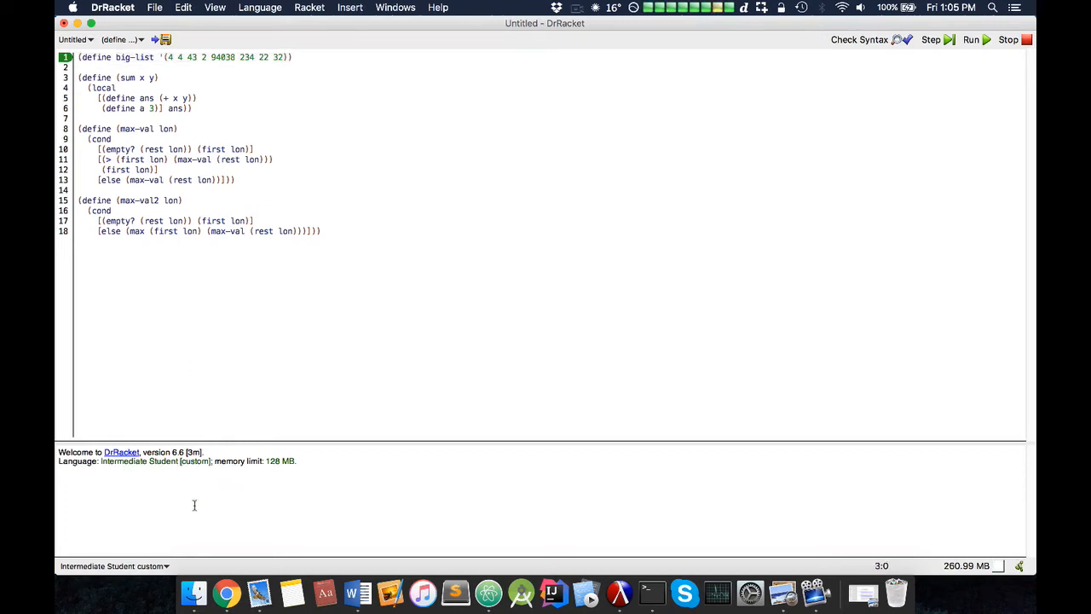
Run and evaluate (max-val2 big-list), getting 94038, then lengthen big-list.
click(970, 39)
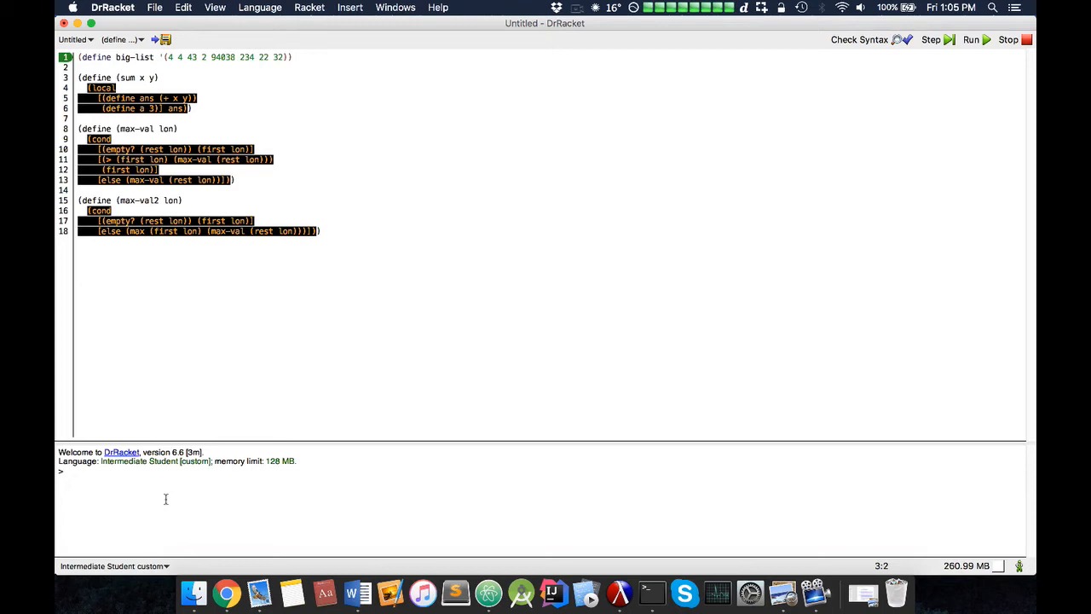
text((max-val 2)
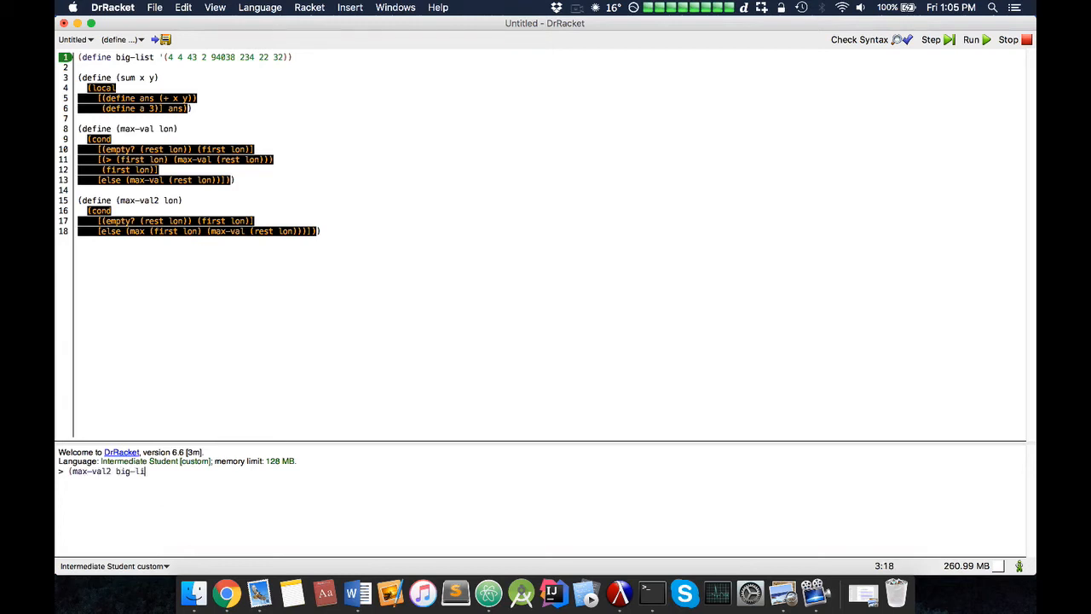
key(return)
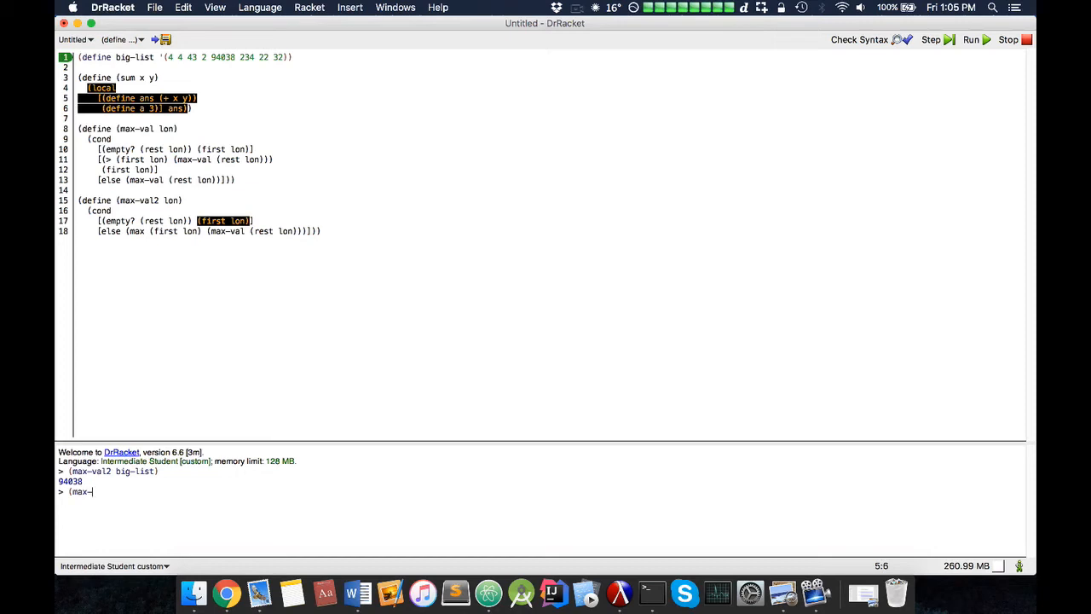
text(val big)
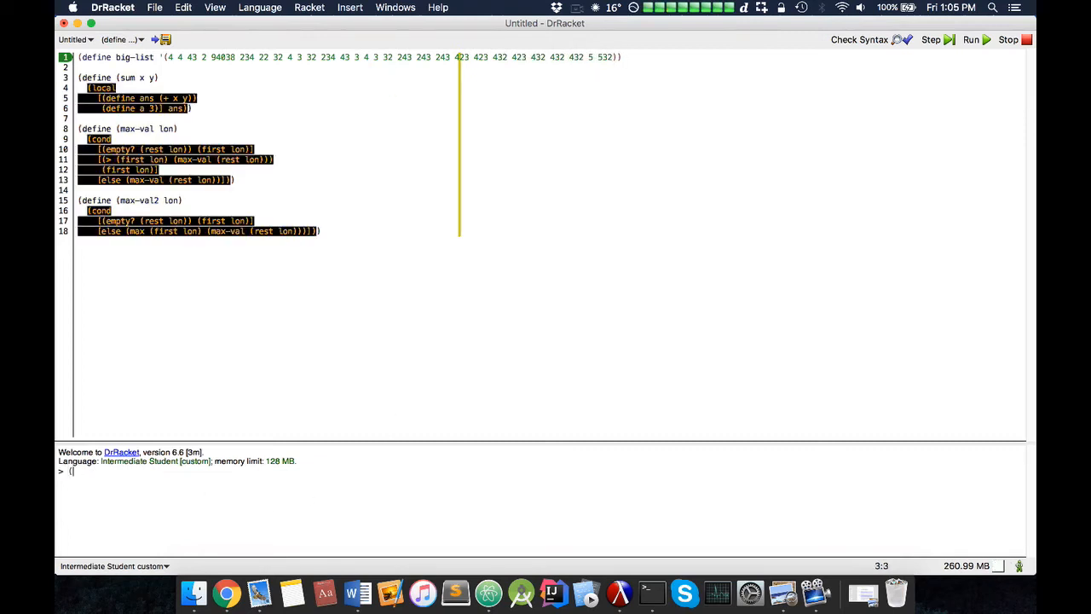
Evaluate (max-val2 big-list) on the lengthened list and interrupt it with Stop.
text((max-val2)
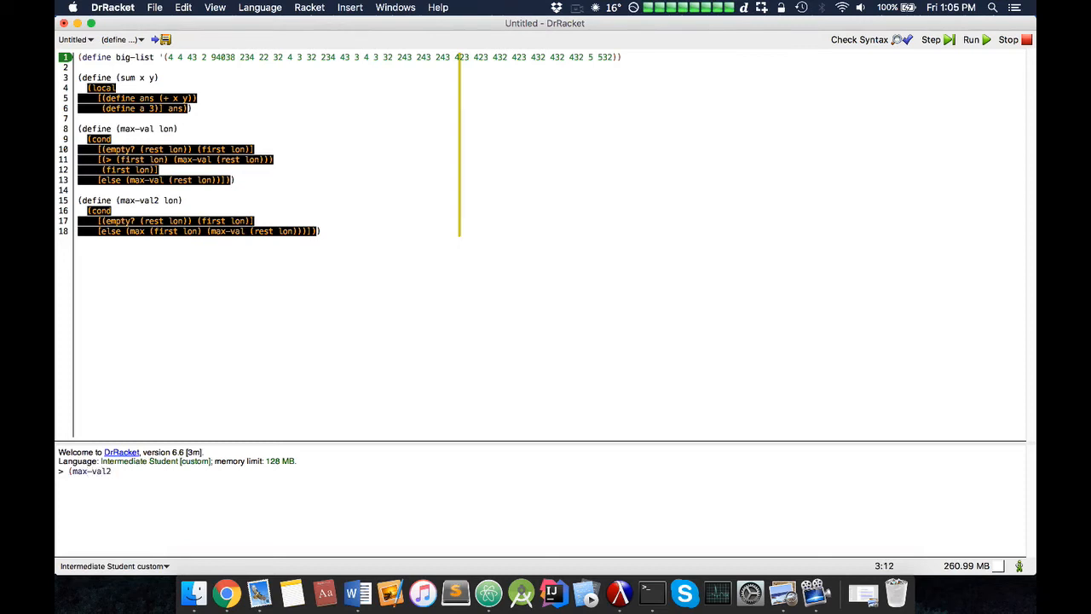
text(big-list))
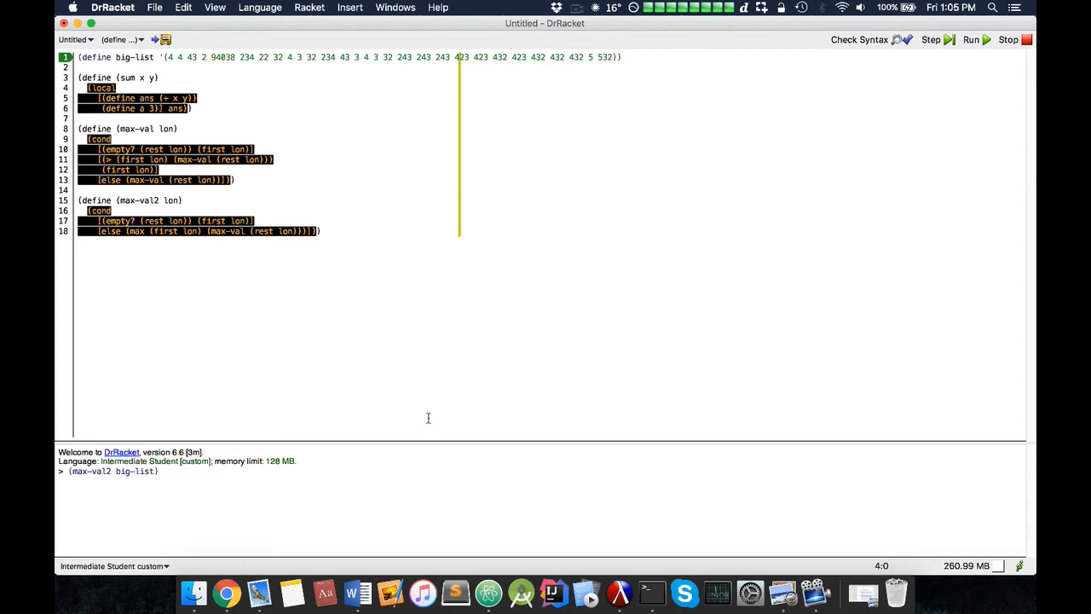
click(1007, 39)
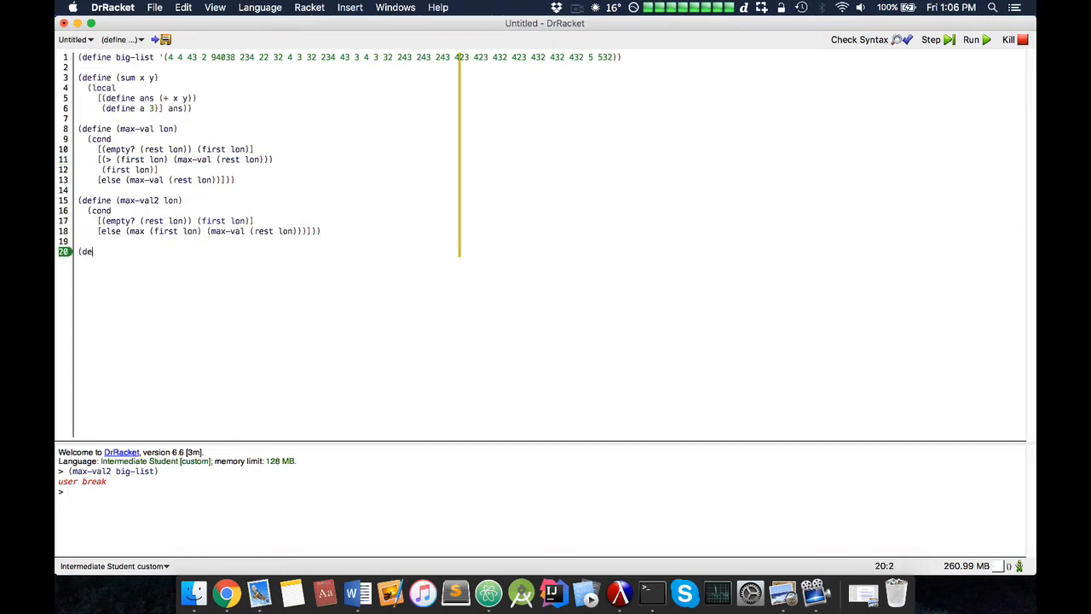
Begin max-val3 with a local max-rest binding to the maximum of the rest of lon.
text(fi)
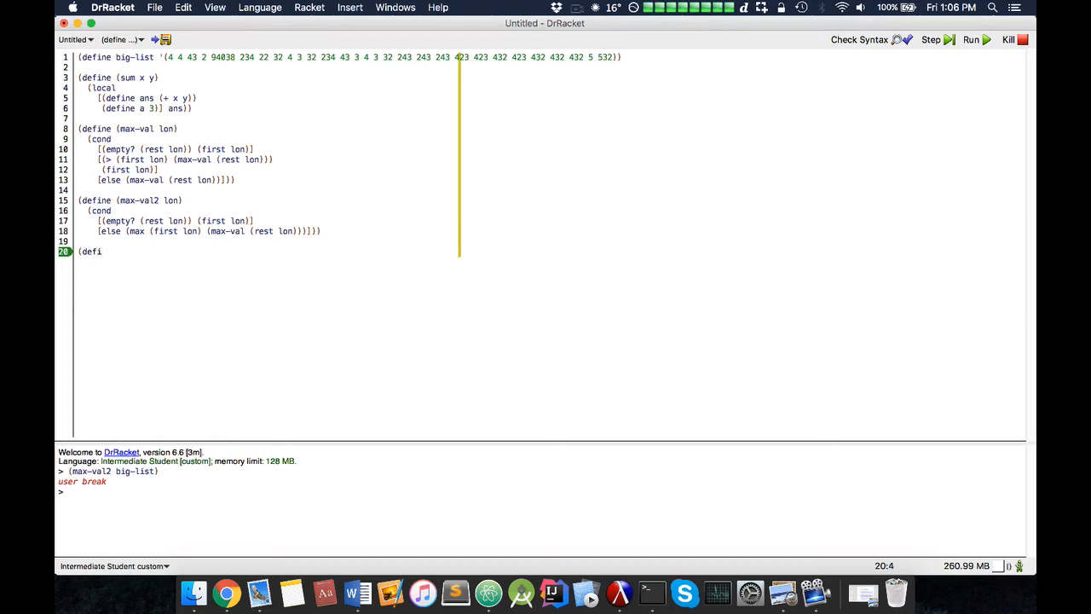
text(ne (maxlv)
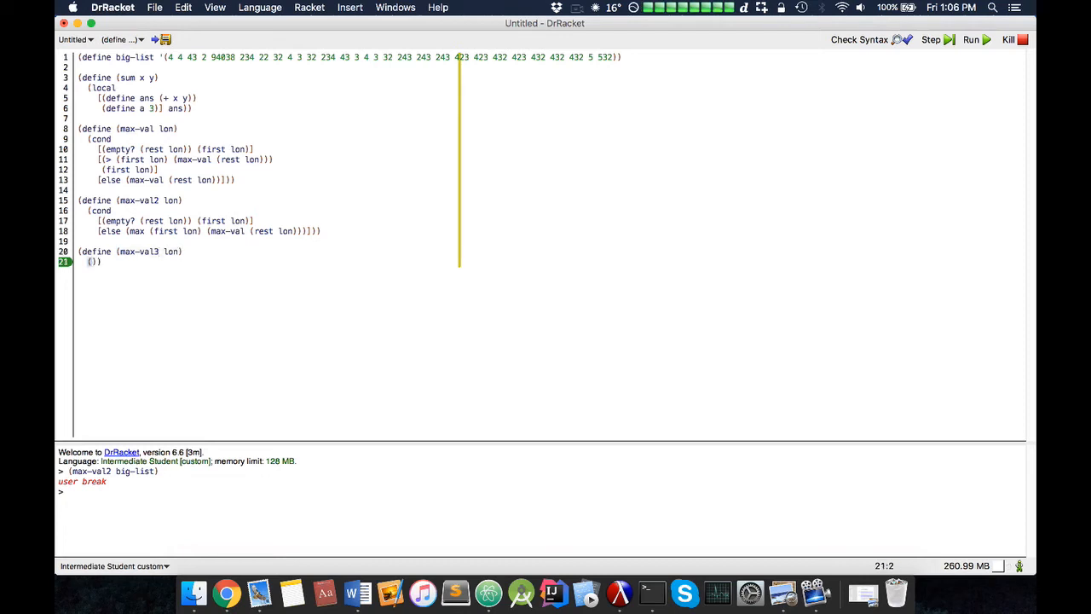
text())
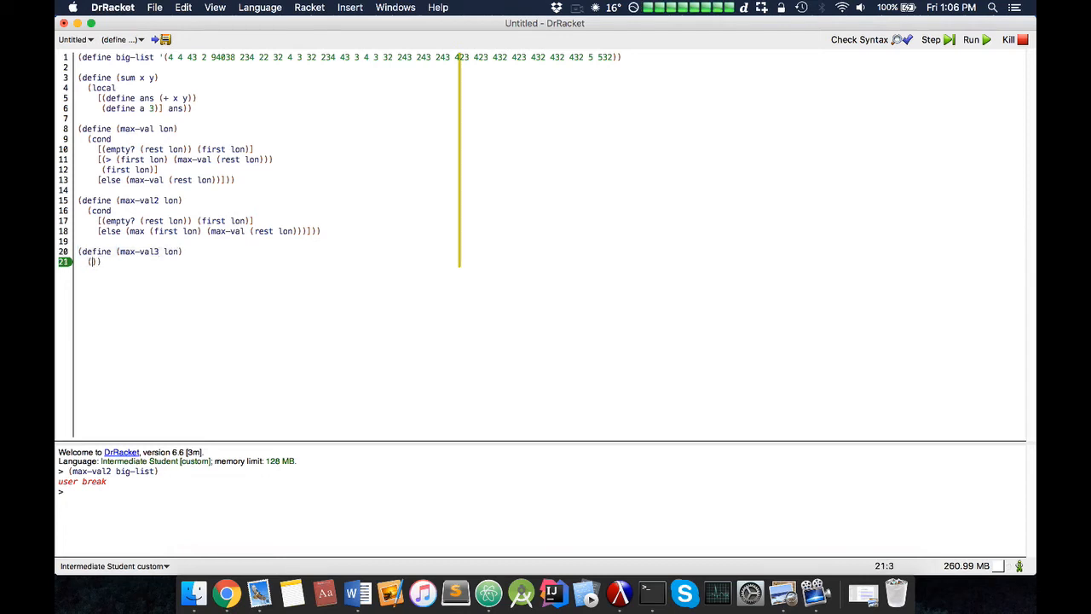
text(cond)
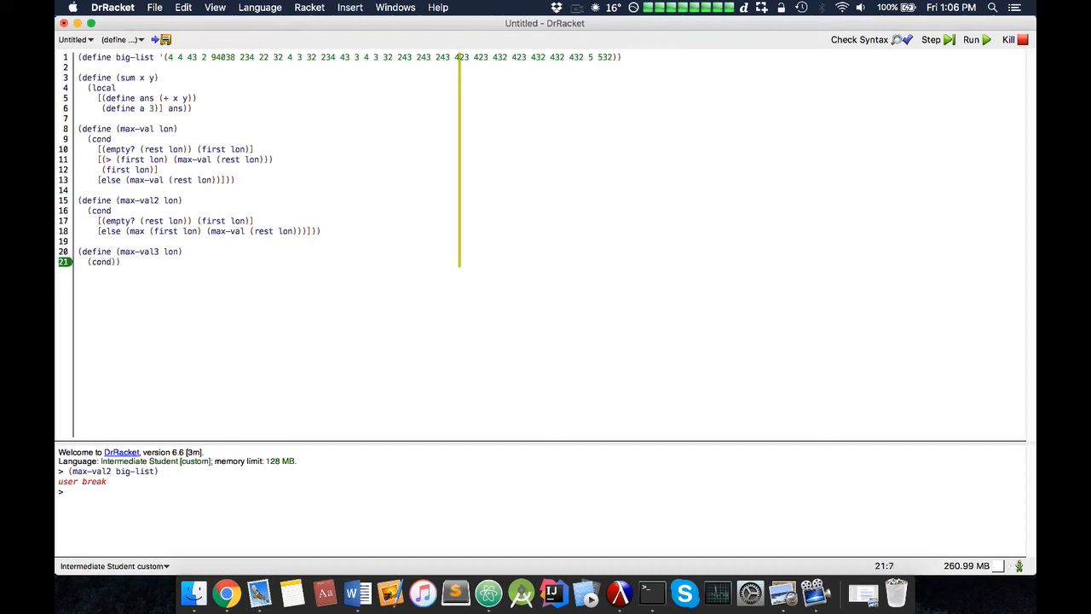
key(backspace)
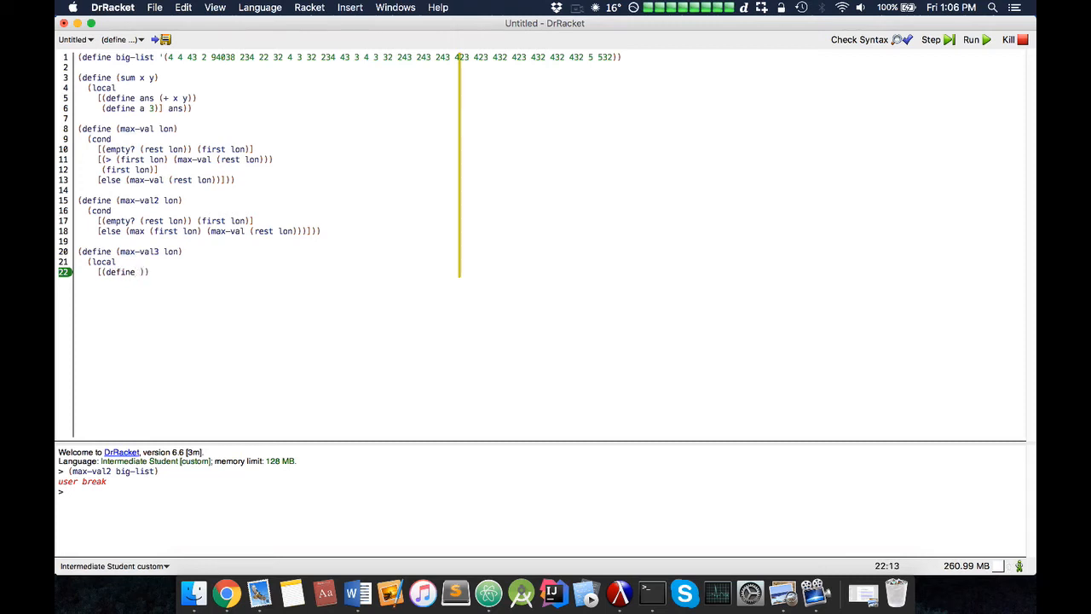
text(m)
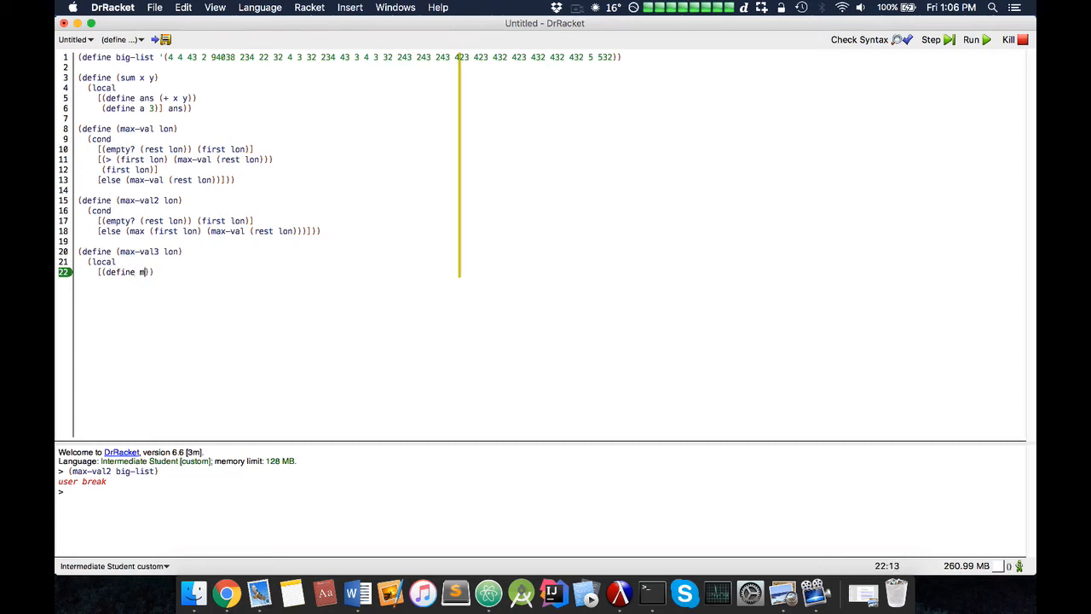
text(ax-rest ()
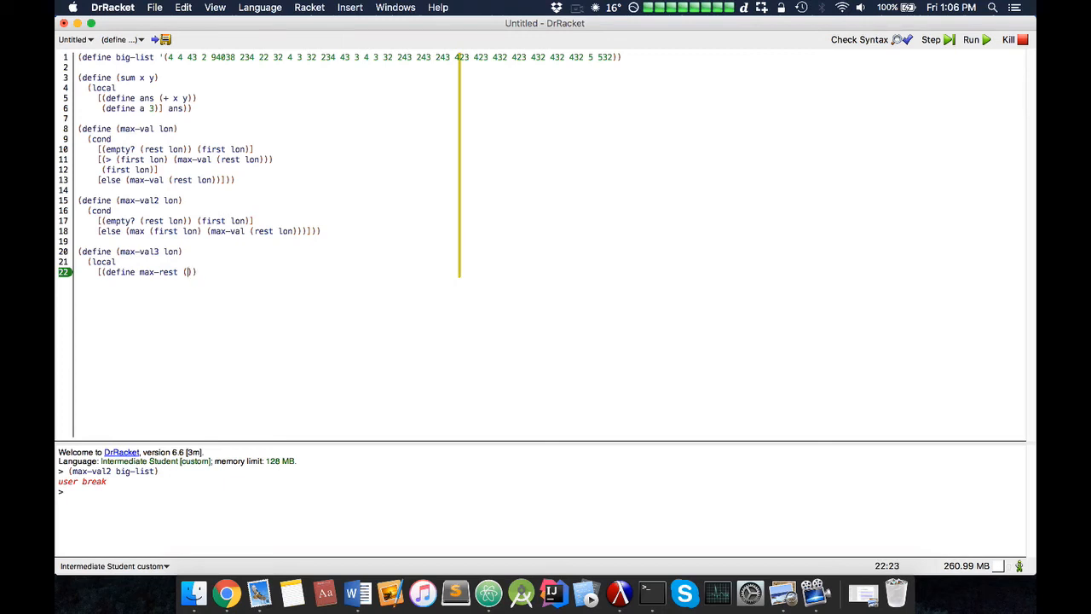
text(max-val3 (res)
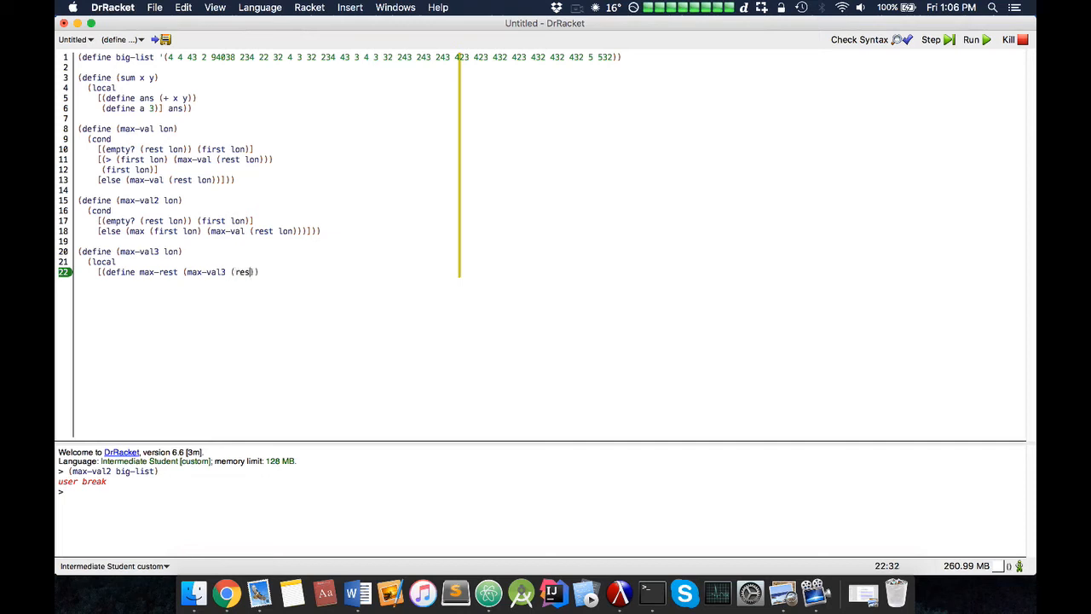
text(lon))))])
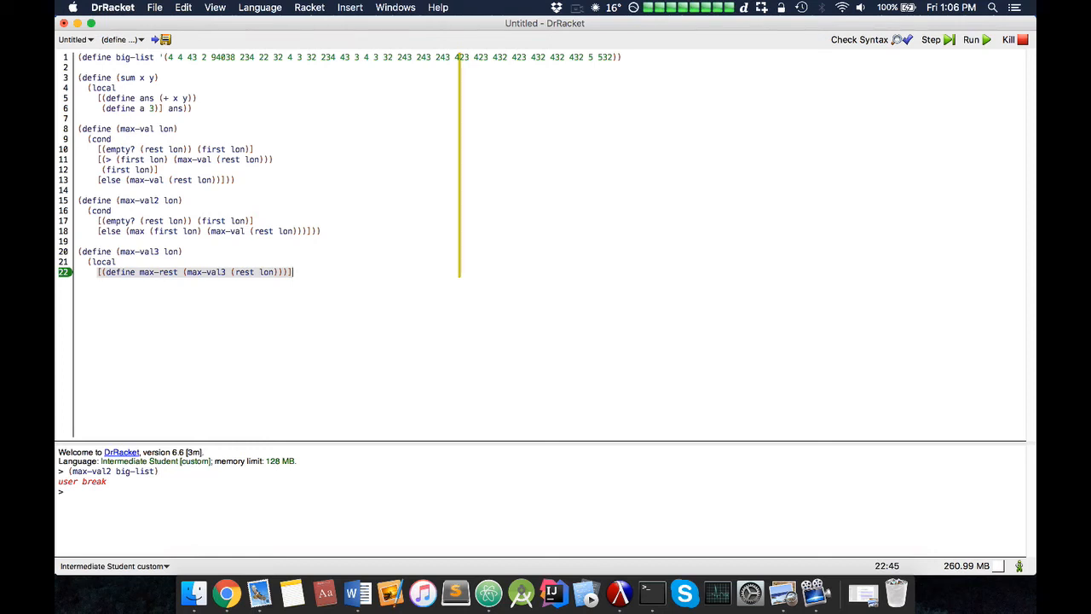
Write the cond returning (first lon) when it beats max-rest, else max-rest, and run the file.
key(Return)
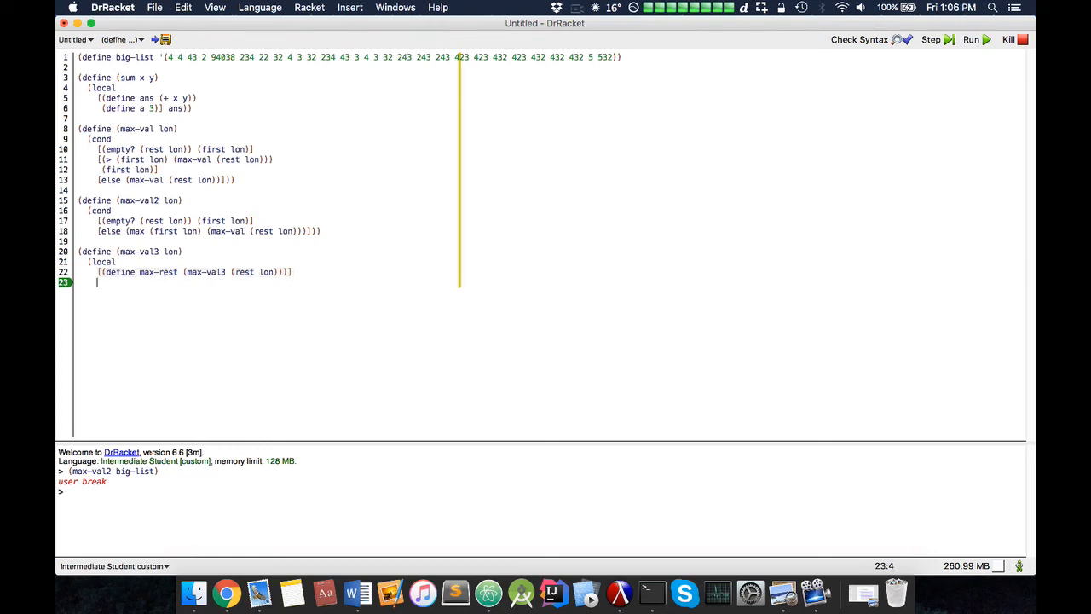
text(()
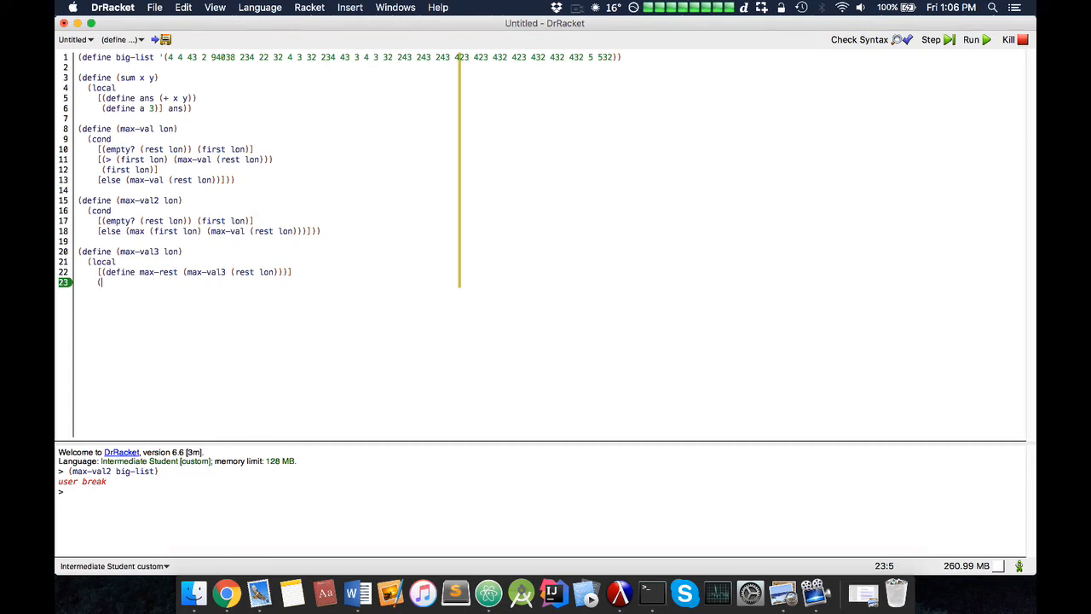
text(cond)
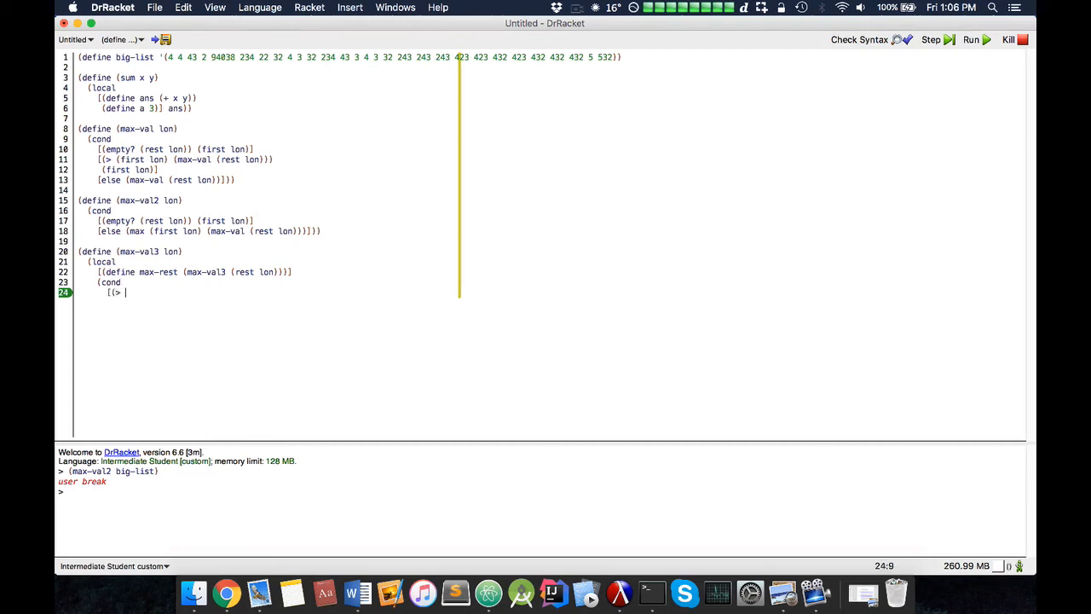
text(()
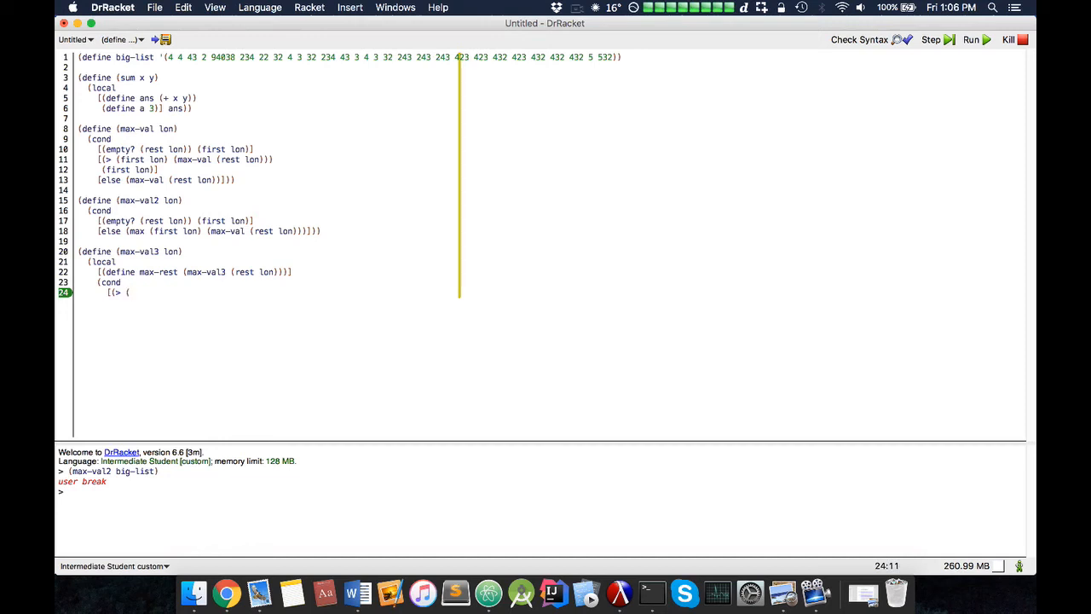
text(first lon))
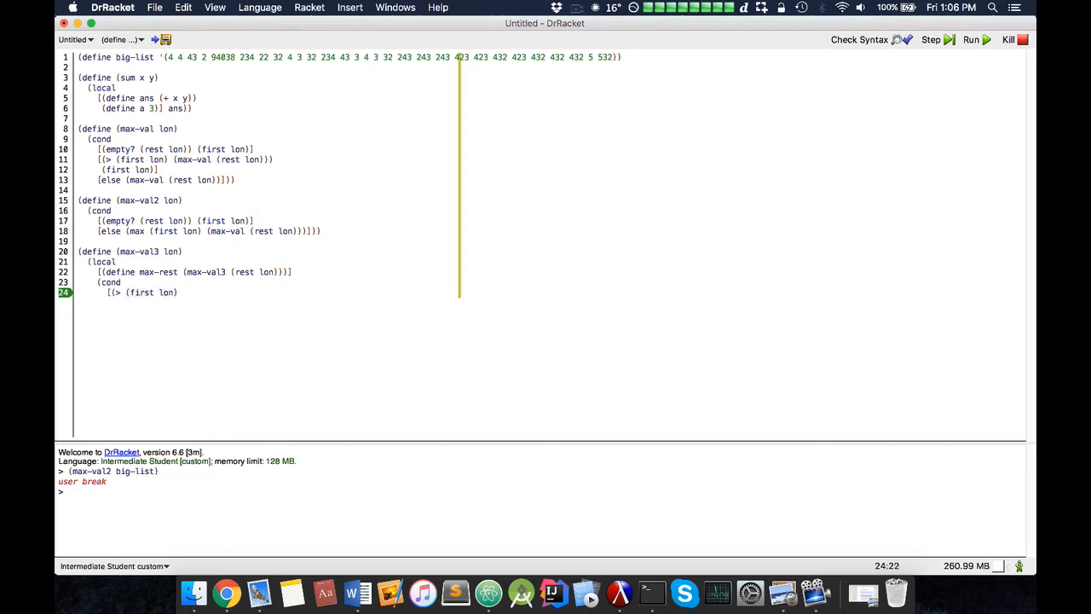
text(max-rest))
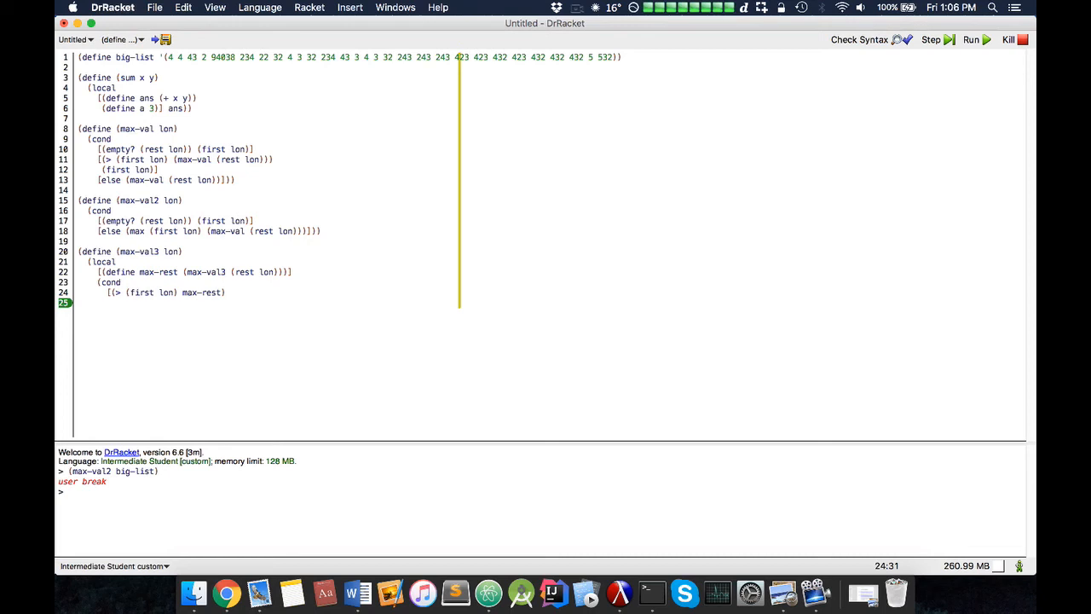
text((first lon)])
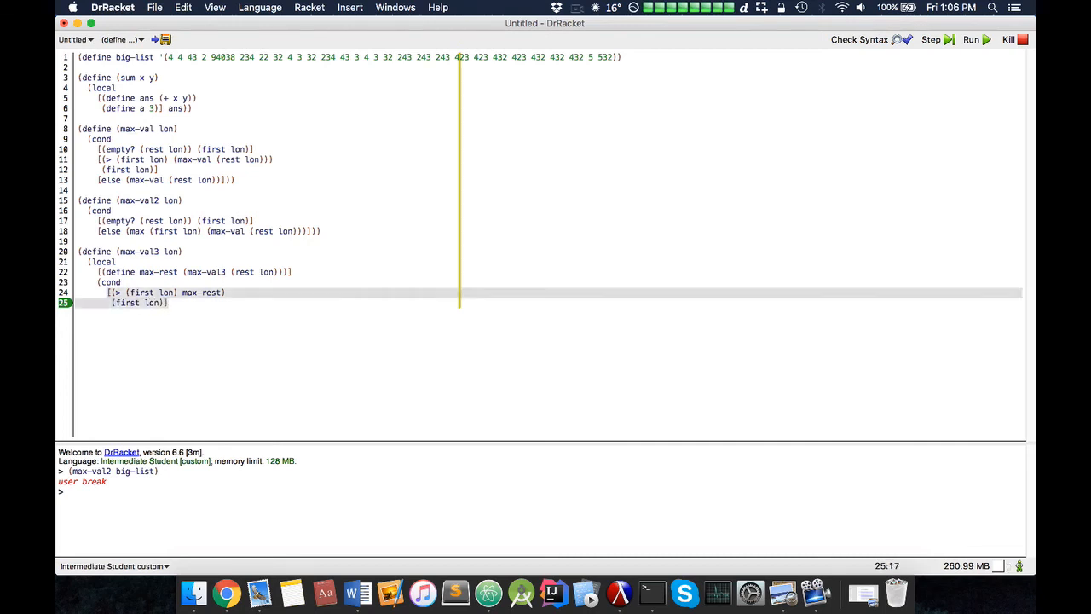
text([else ()
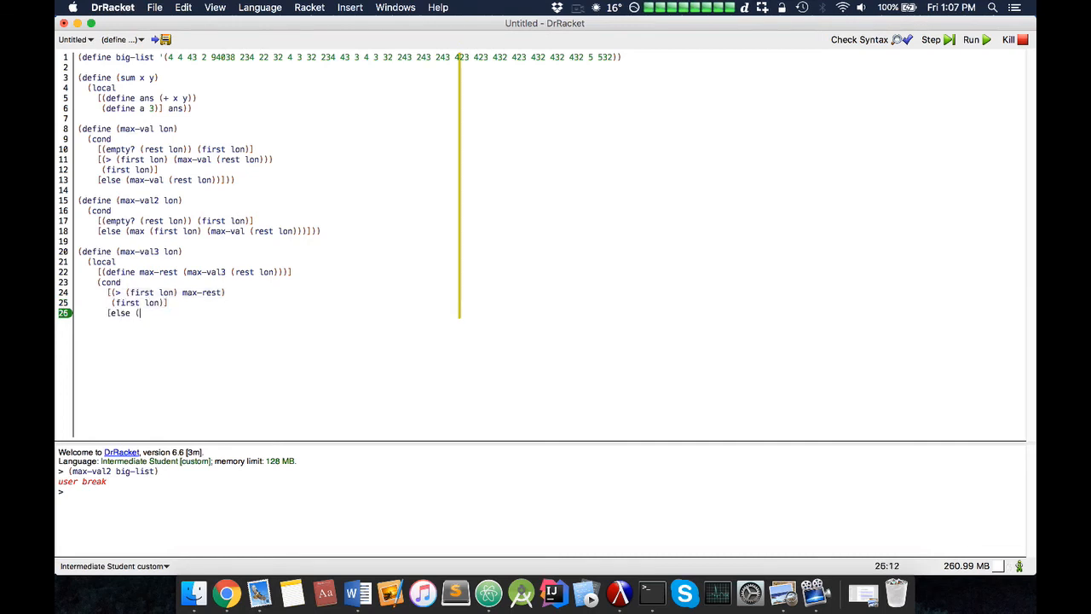
text(max-rest]))))
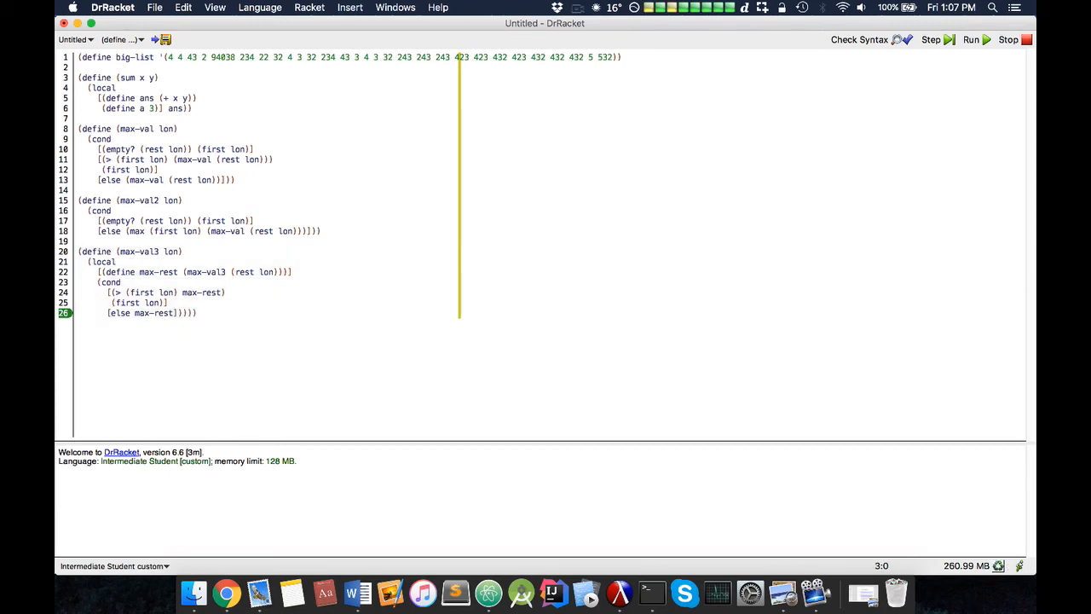
text())
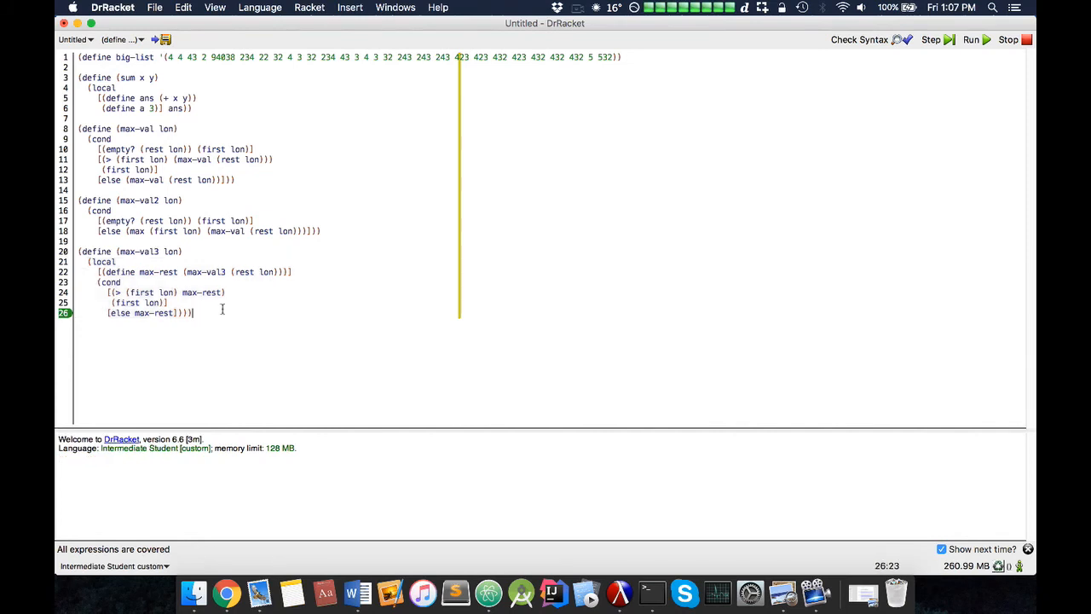
click(970, 39)
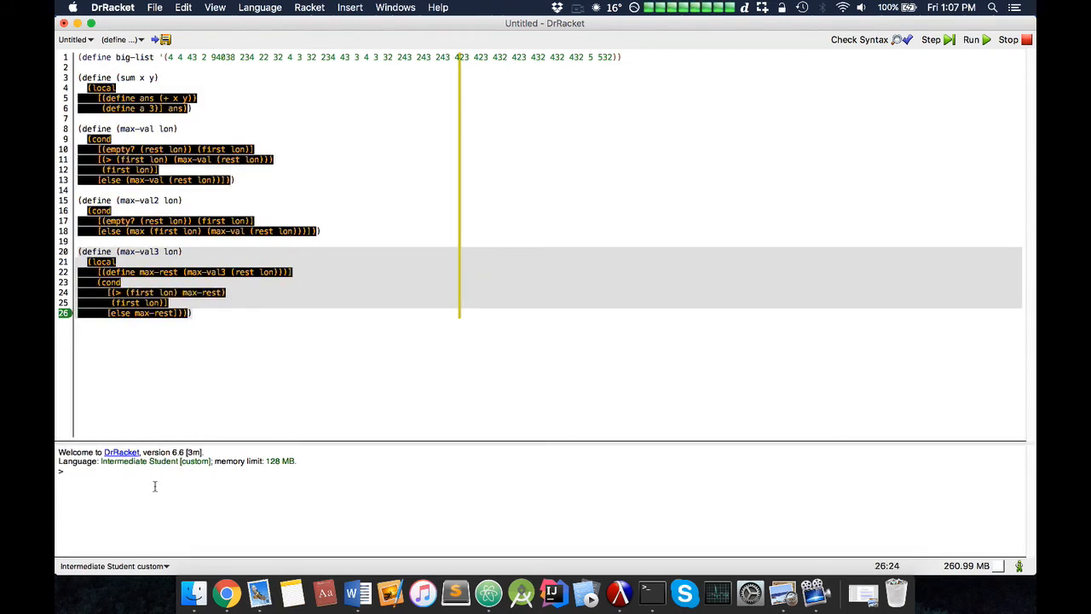
After the empty-rest error, add [(empty? (rest lon)) (first lon)] to max-val3's cond and rerun.
text((a)
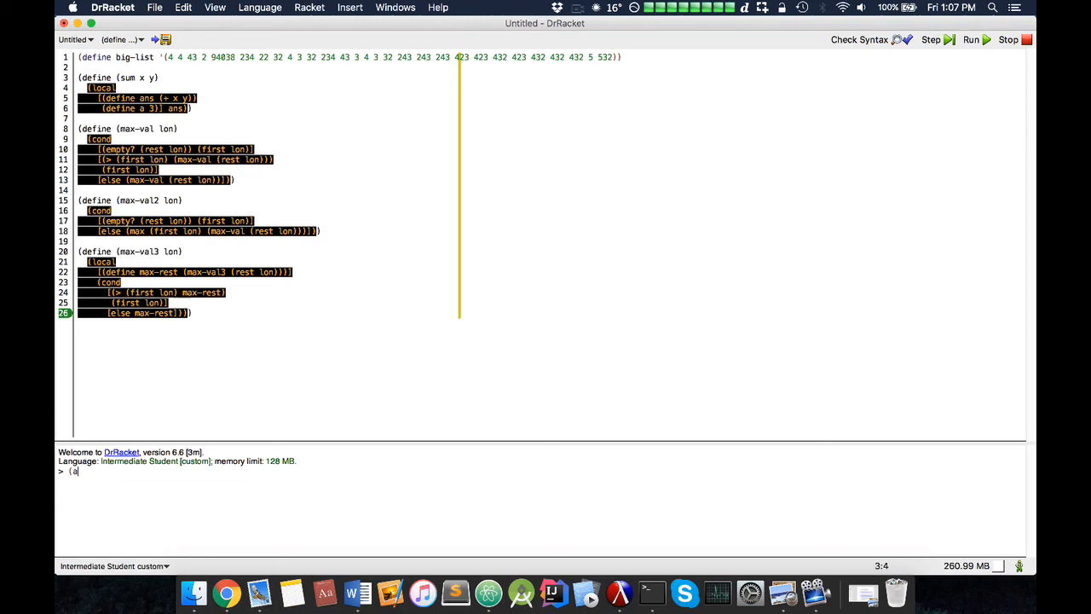
text(max-val3 '(1 3 44 2 1)
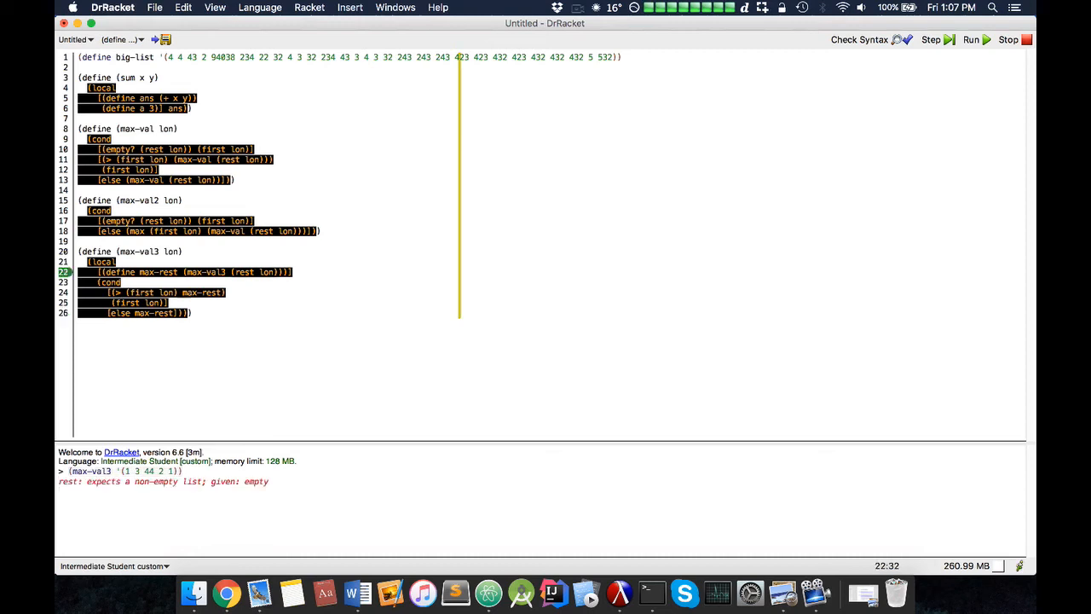
double_click(252, 272)
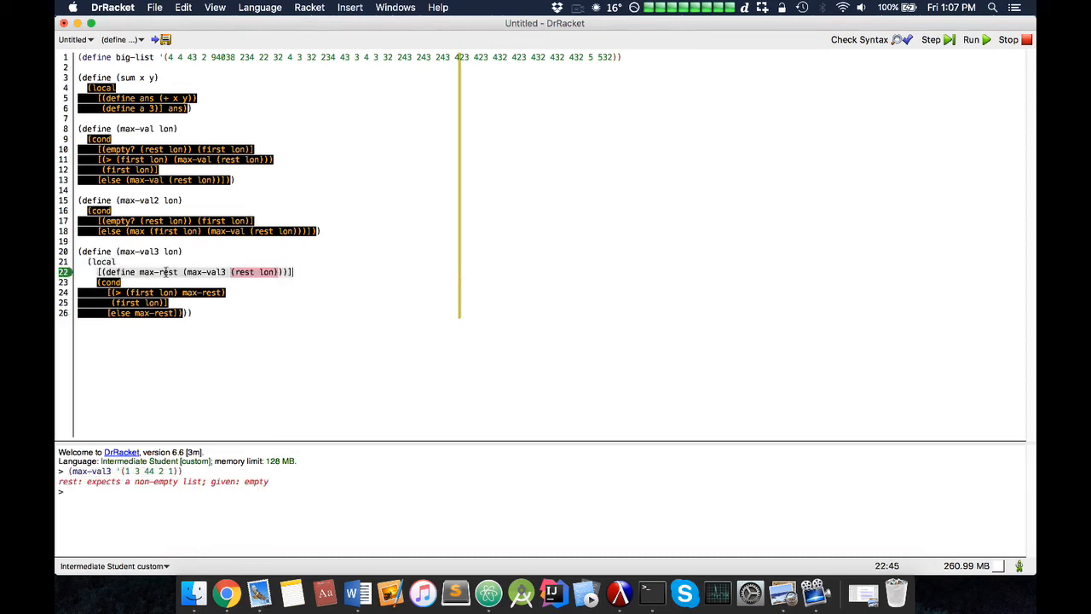
click(195, 261)
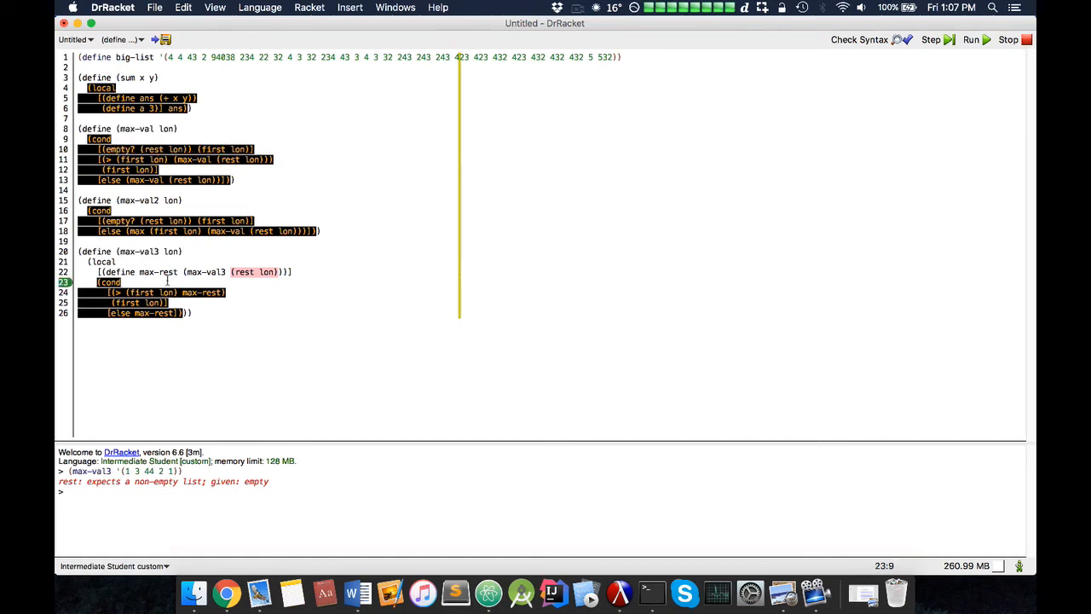
click(969, 40)
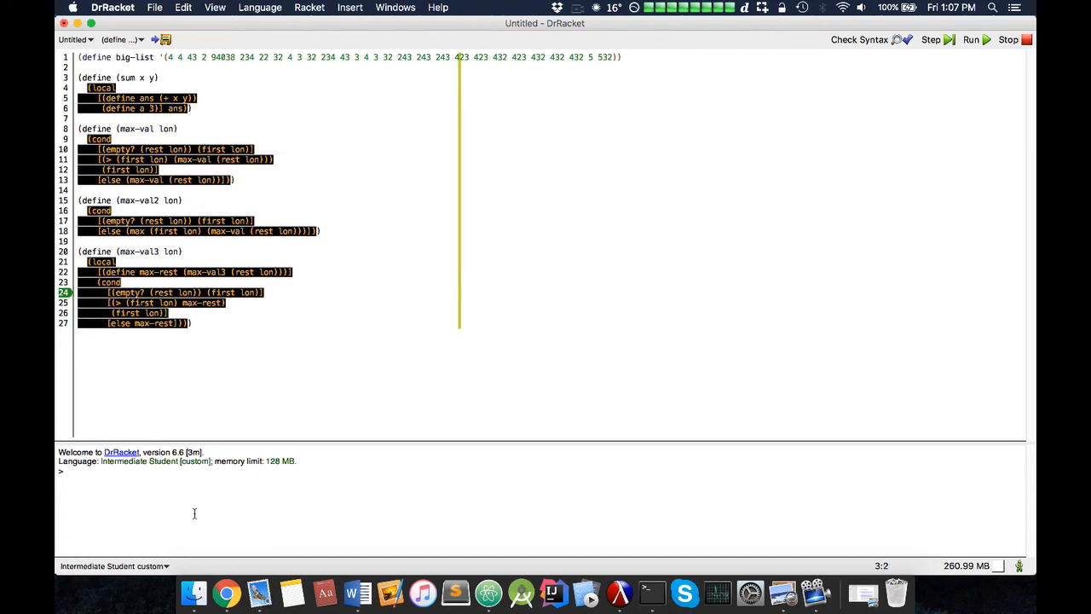
Rewrite max-rest as a cond: first number when the rest is empty, else recurse on the rest.
text((max-val3 '(1 2 4 43 2)
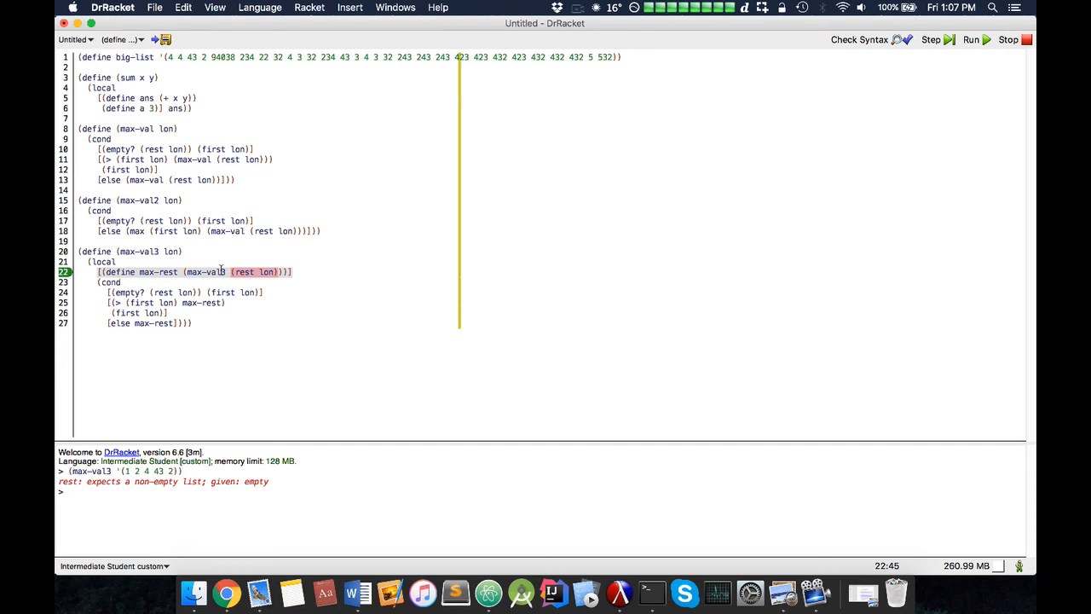
text(3)
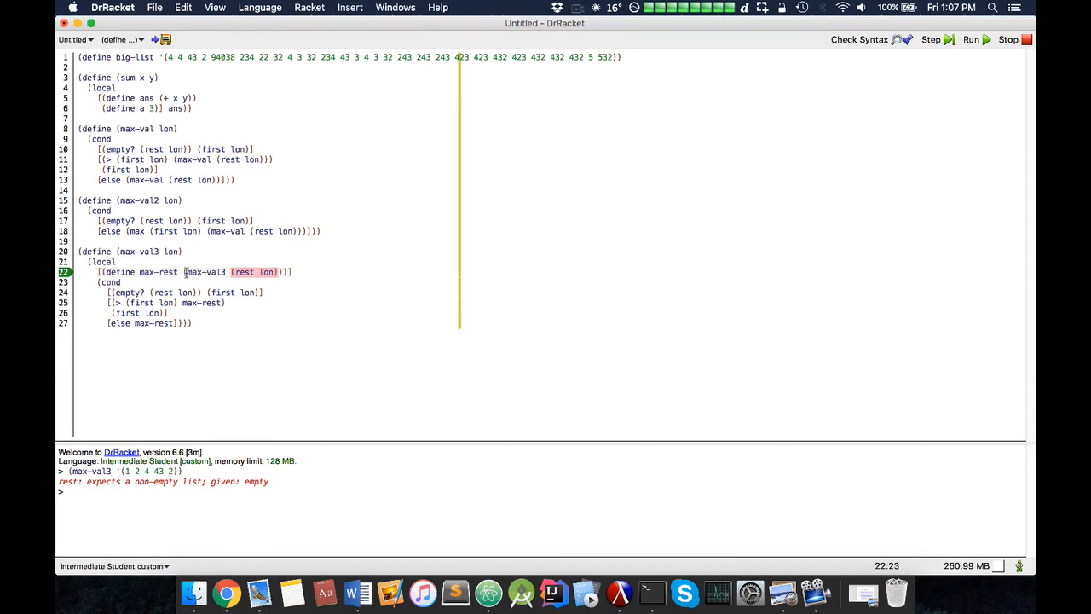
key(Return)
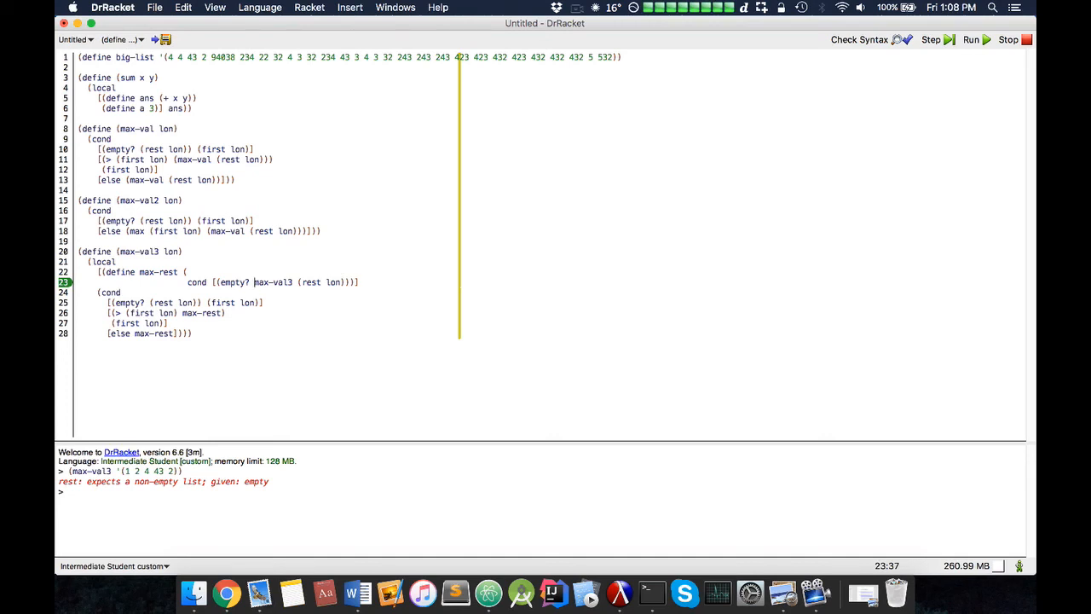
text(res)
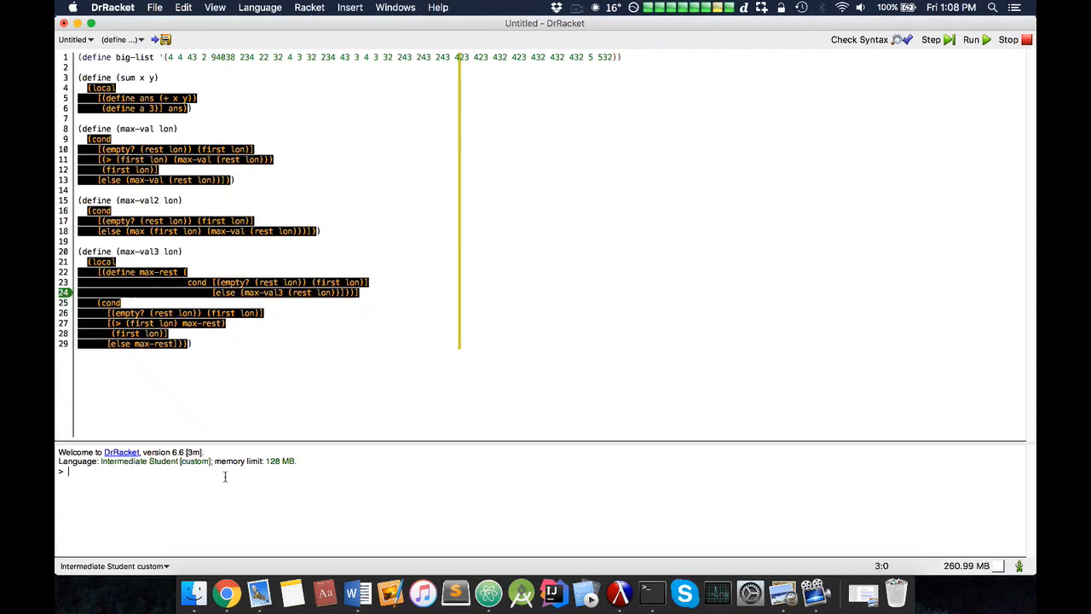
text((max-v)
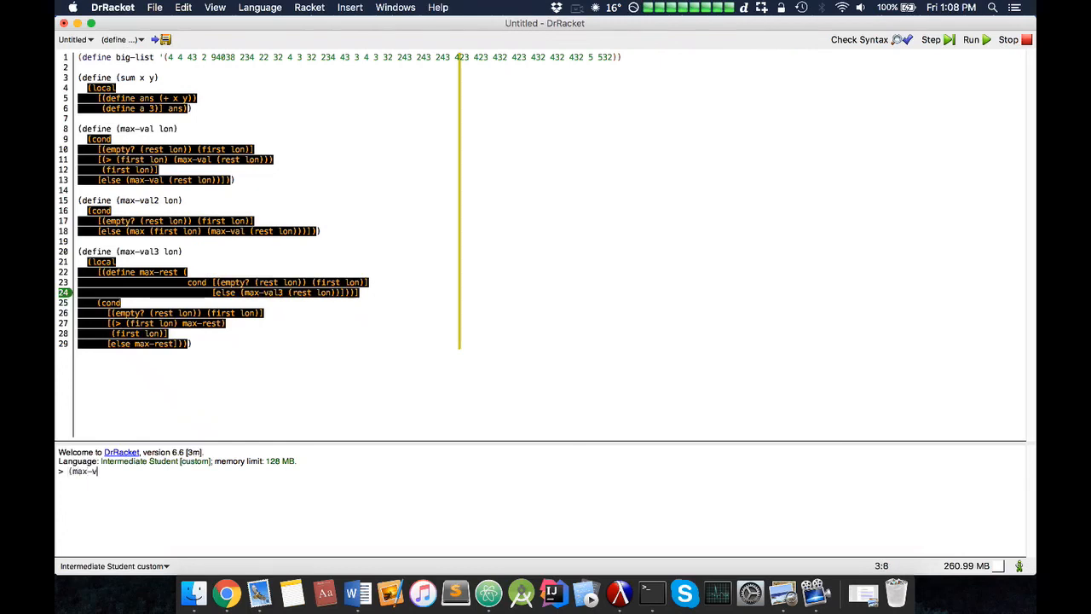
text(al3 '(1 2 3 432 234 2)
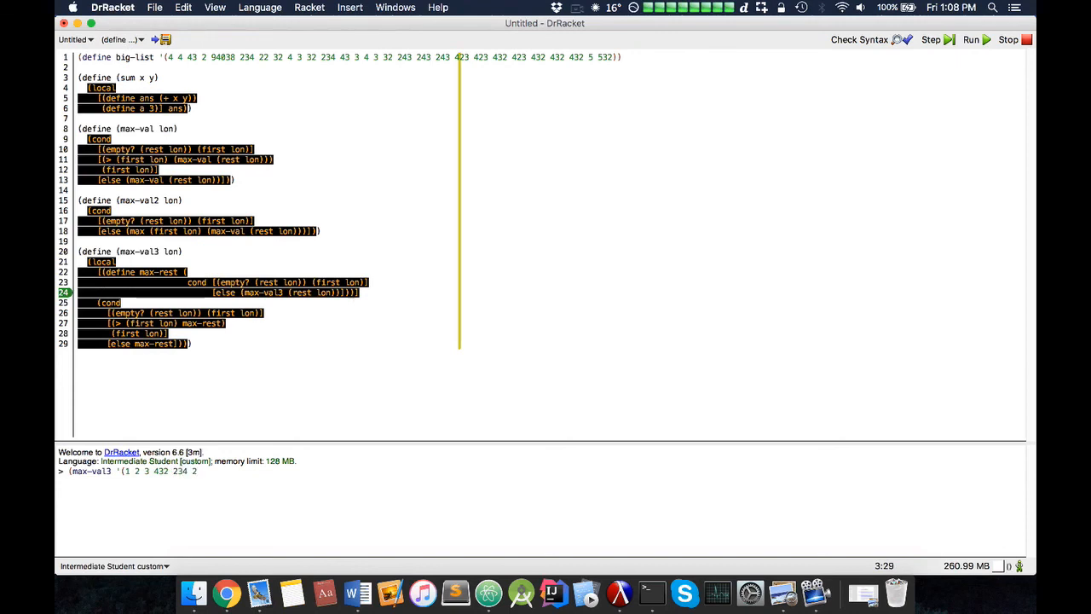
key(Return)
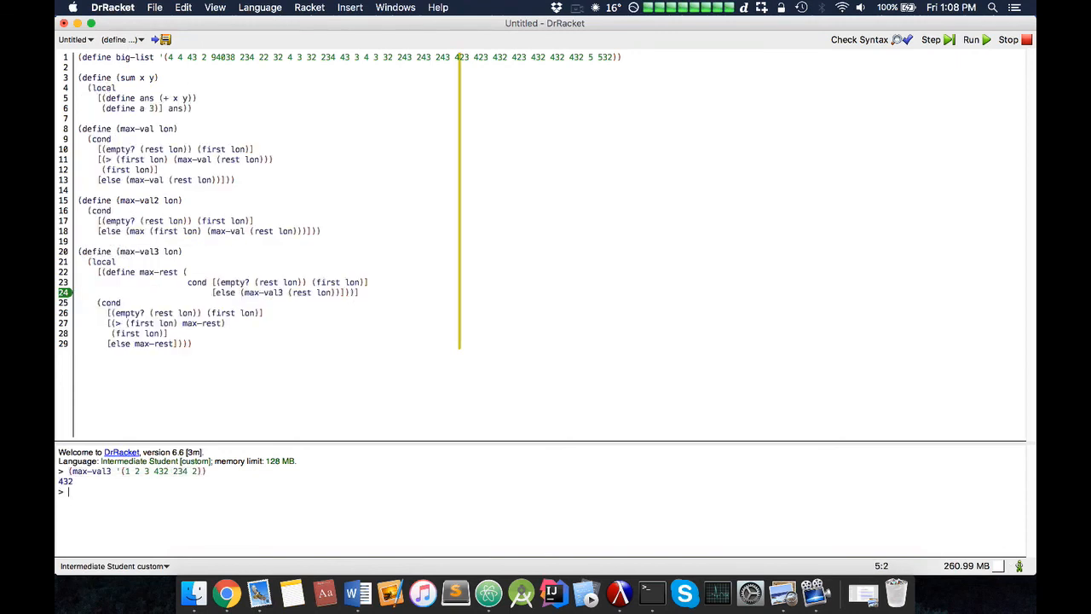
mouse_move(115, 515)
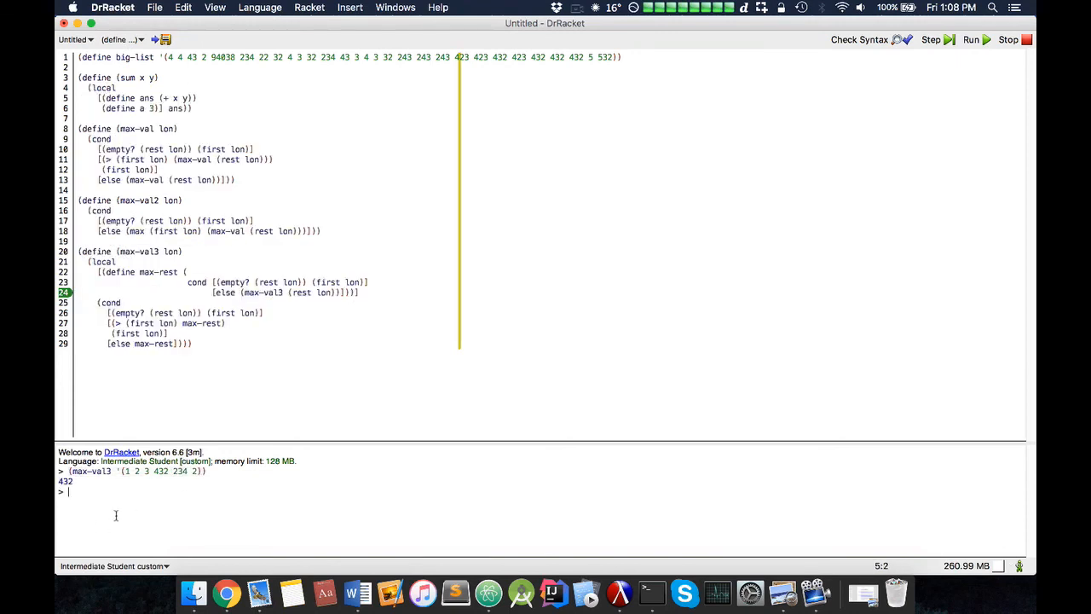
Evaluate (max-val3 big-list) in the REPL, getting 94038.
text((max-val3)
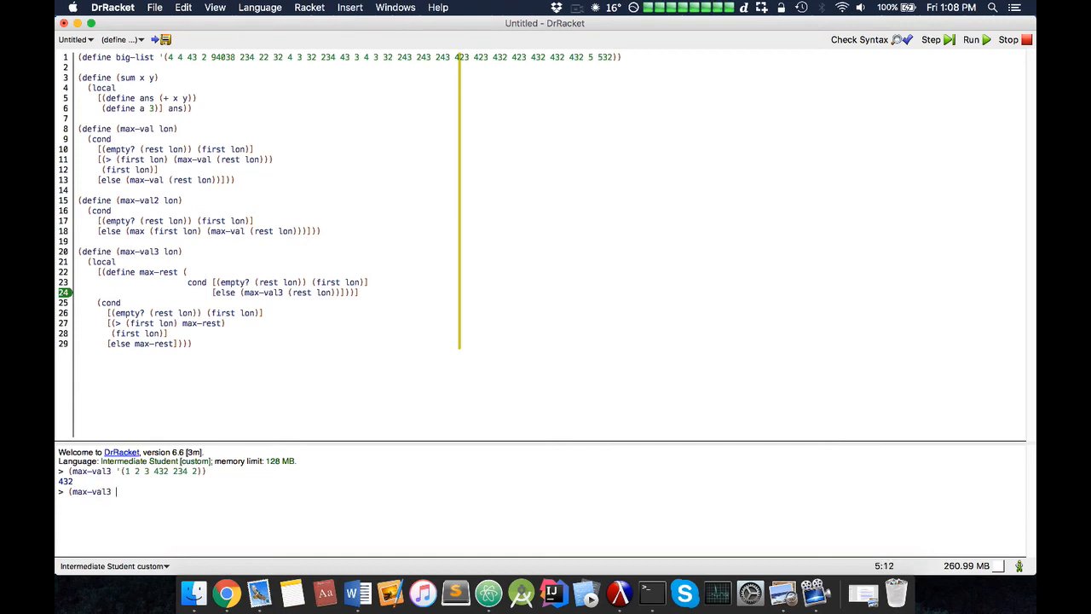
text(big-list))
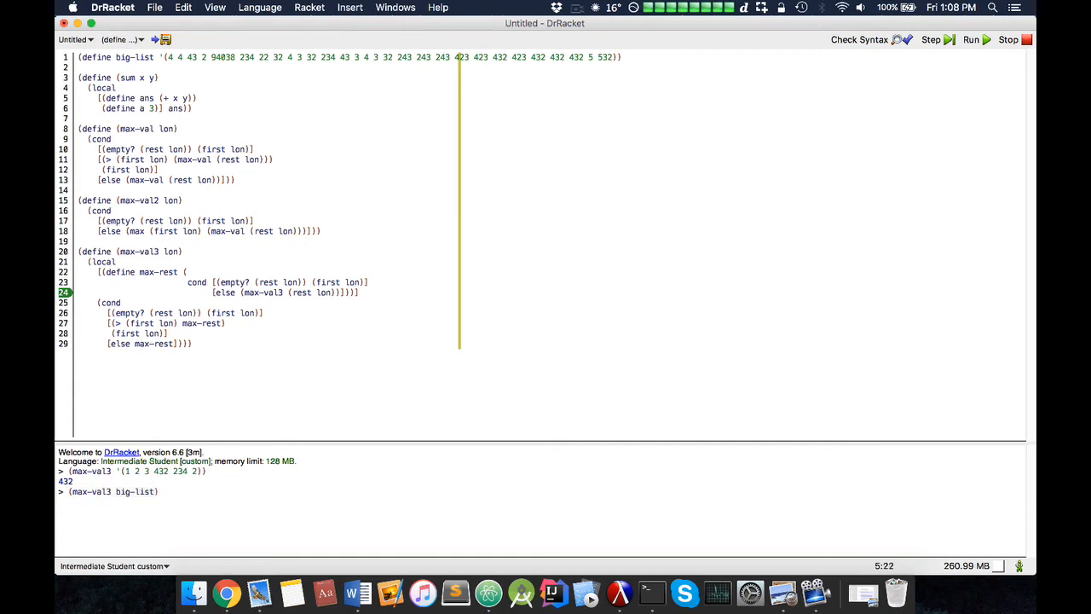
key(return)
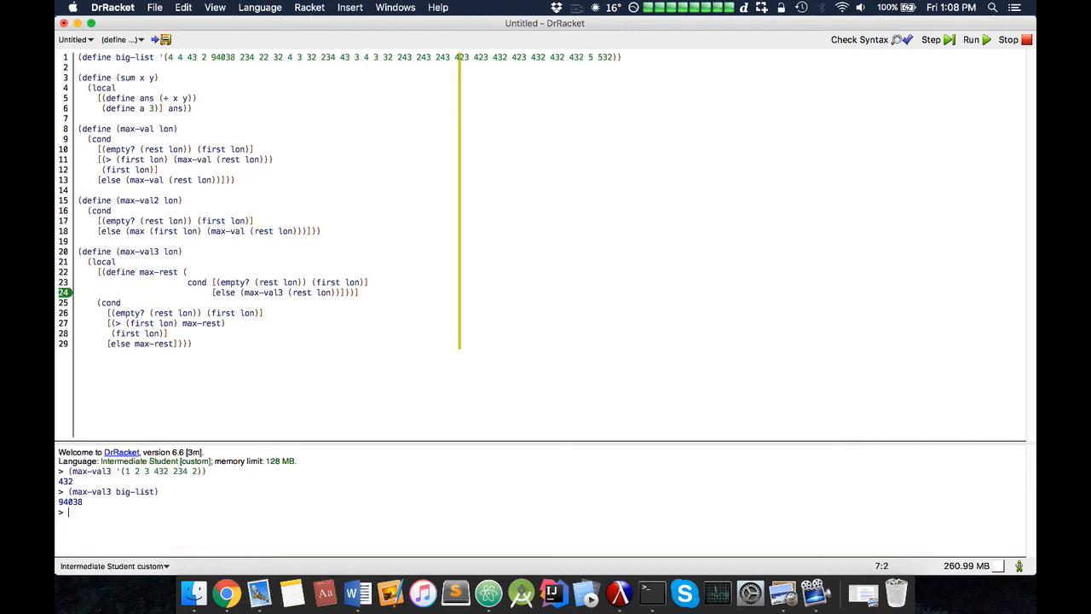
mouse_move(237, 350)
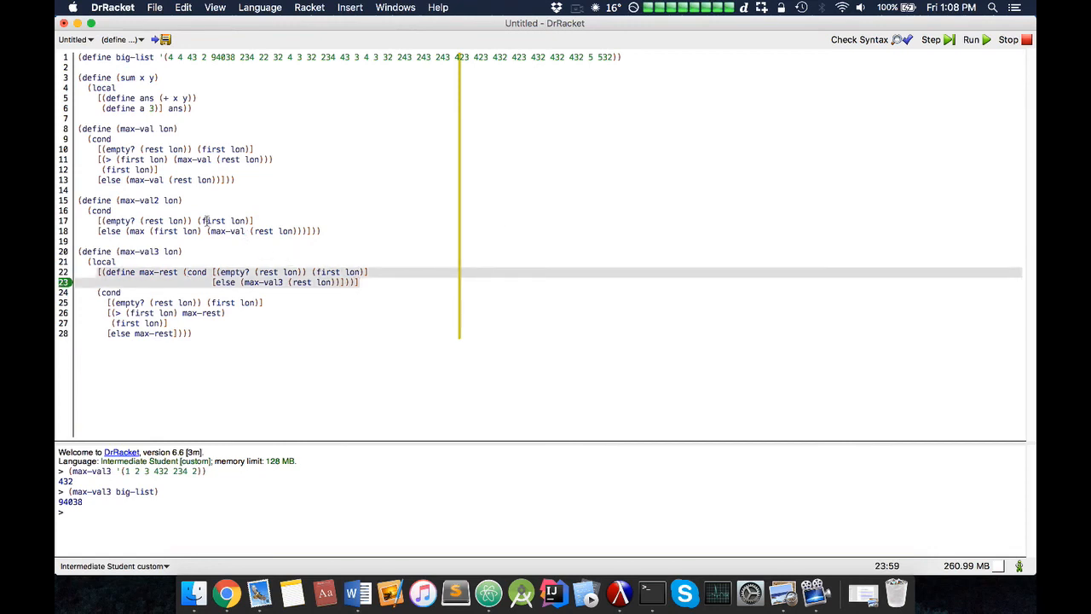
click(171, 159)
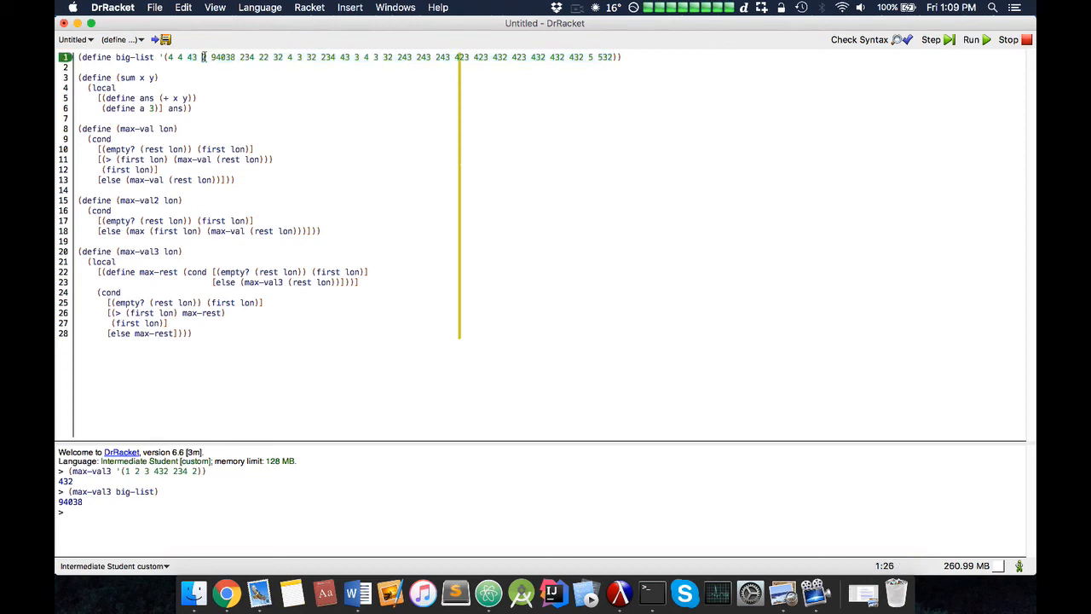
drag(202, 57, 610, 58)
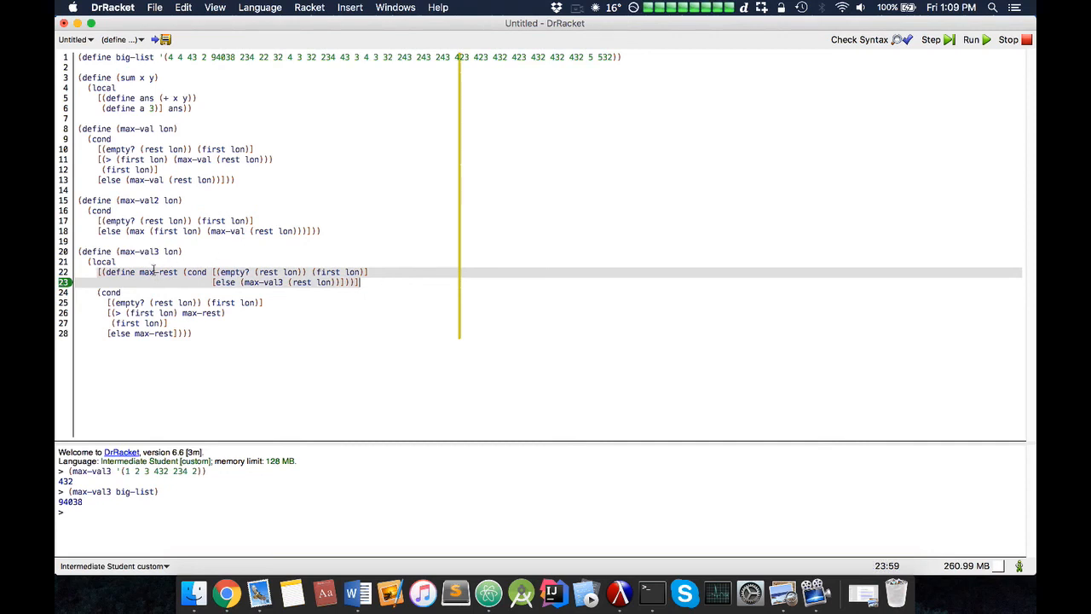
double_click(157, 271)
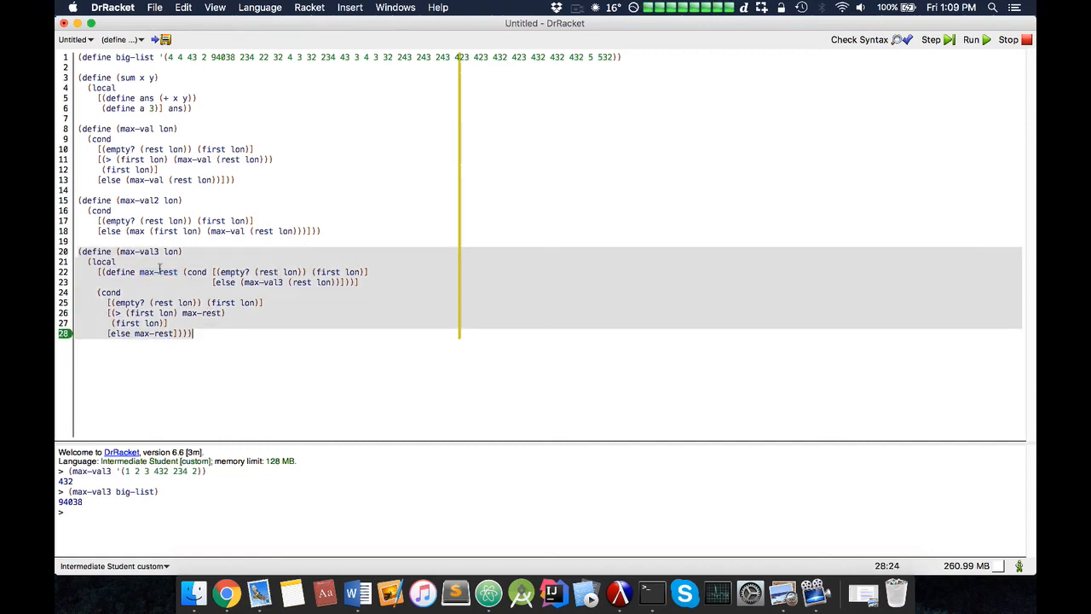
double_click(158, 271)
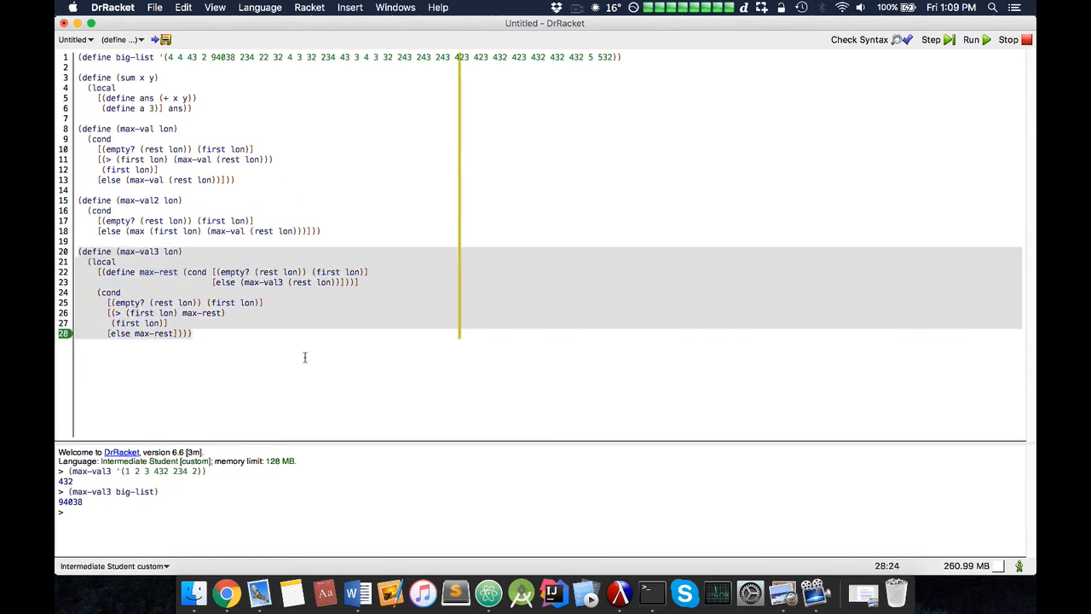
mouse_move(453, 53)
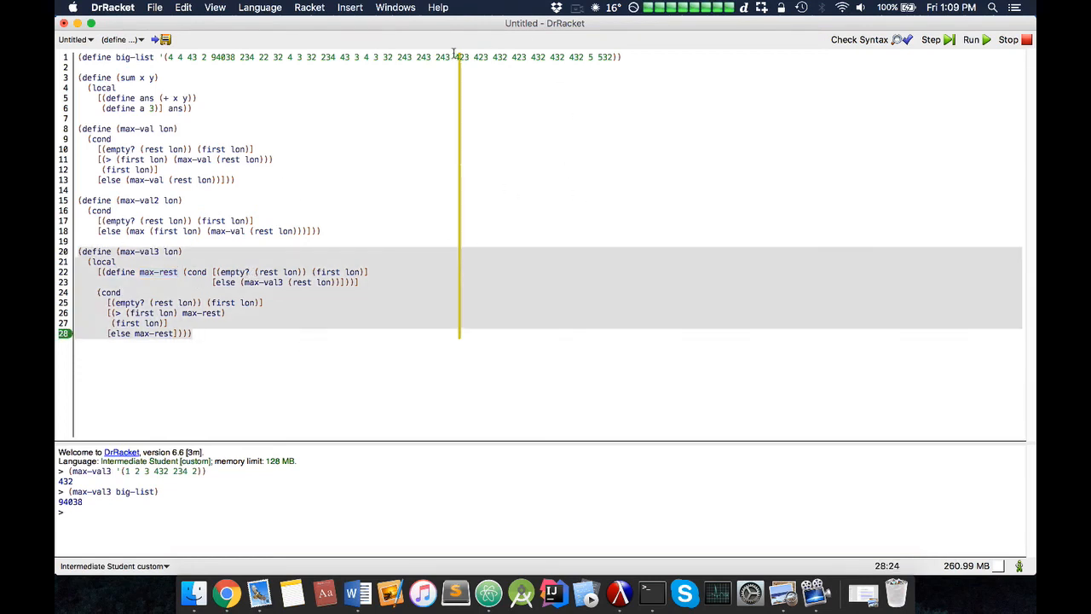